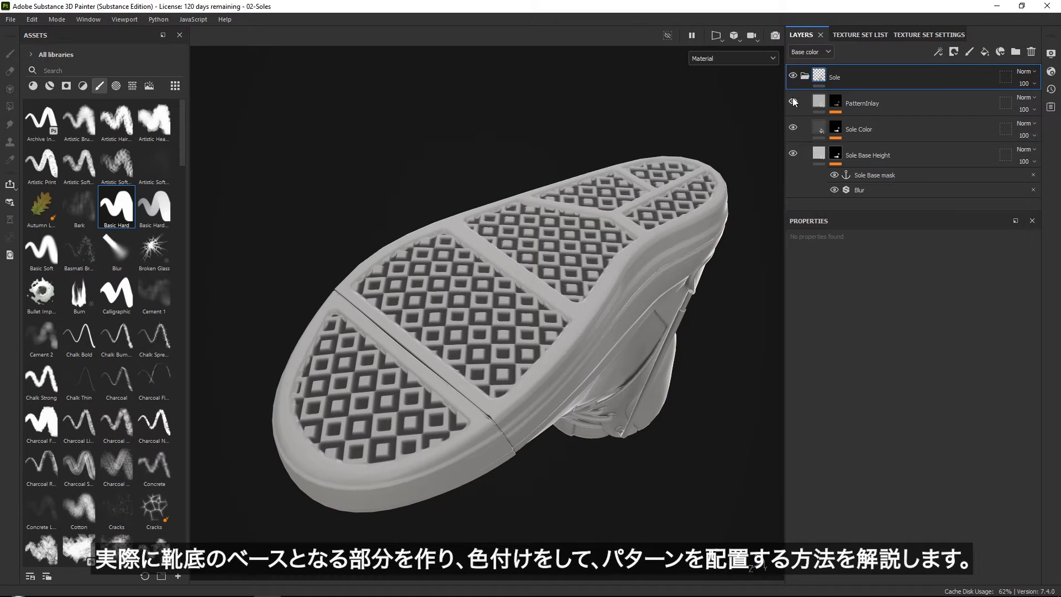
Create a Sole fill layer using only colour and height, height -0.6455, with a black mask
left_click(793, 102)
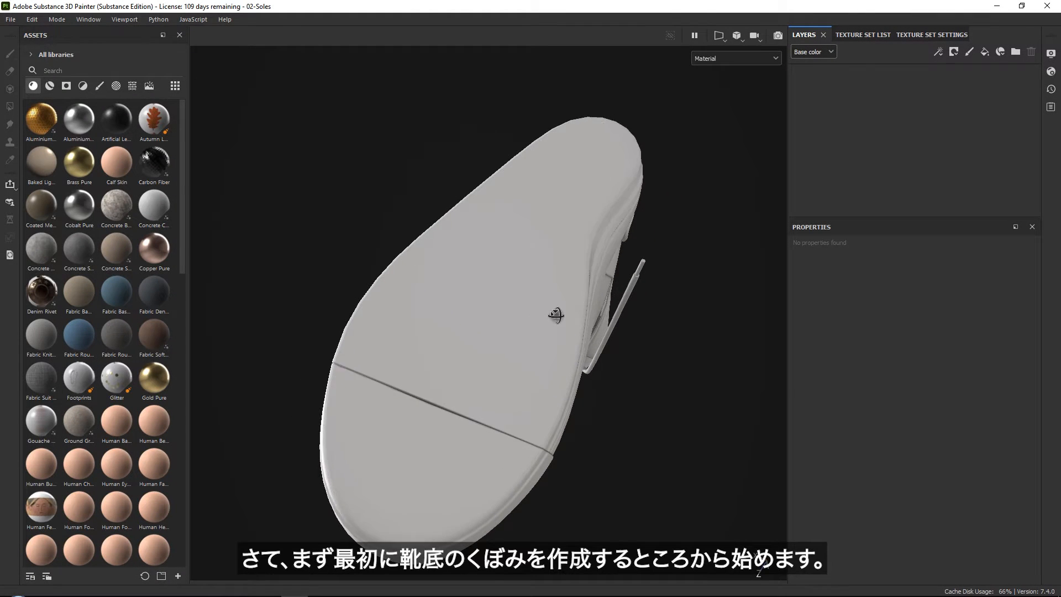
left_click_drag(554, 314, 528, 318)
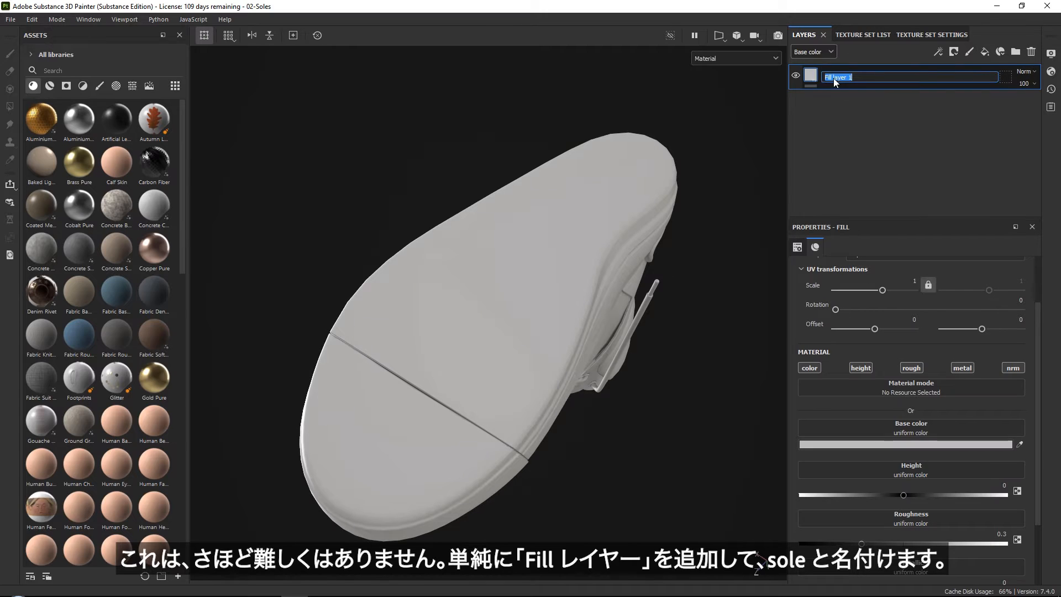
type("Sole")
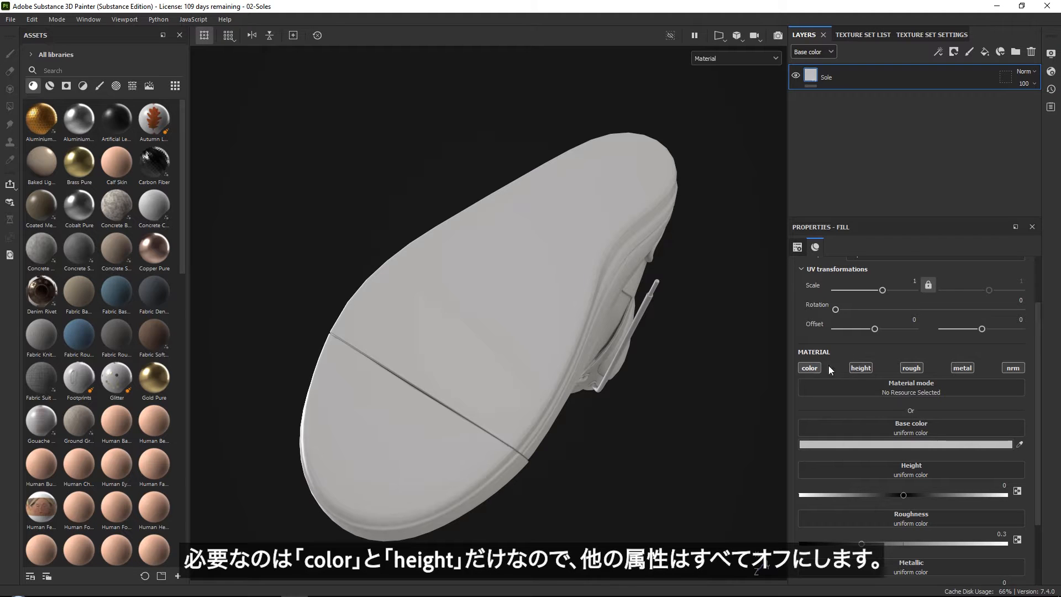
left_click(1013, 367)
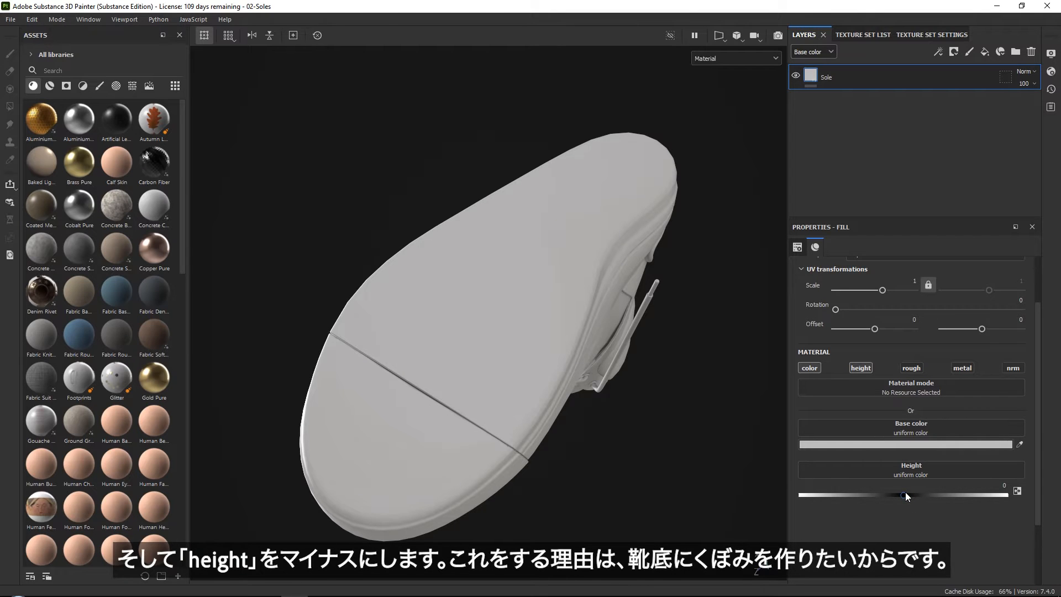
left_click_drag(904, 495, 849, 495)
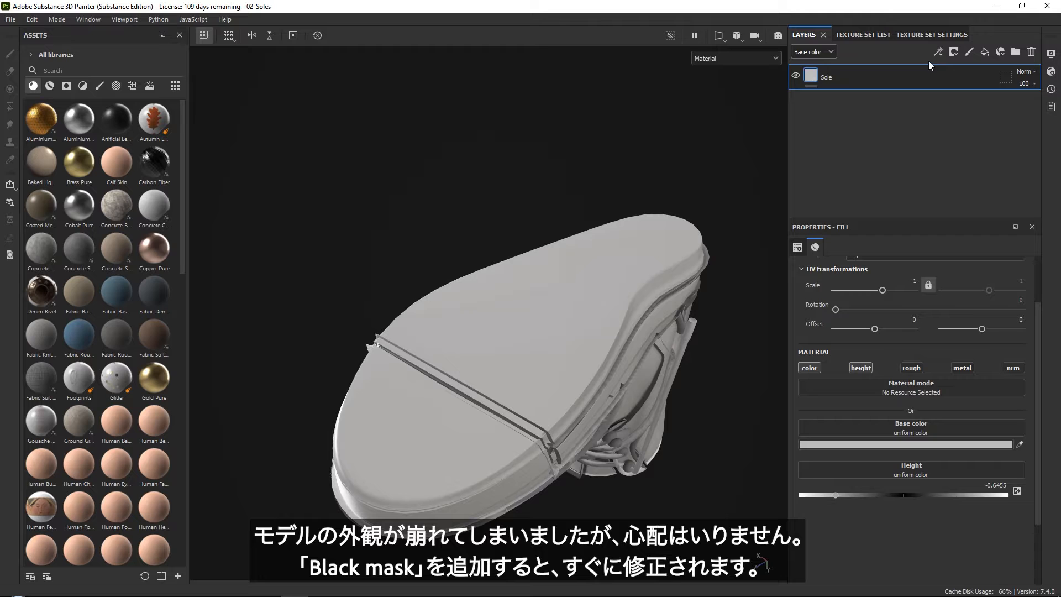
left_click(955, 51)
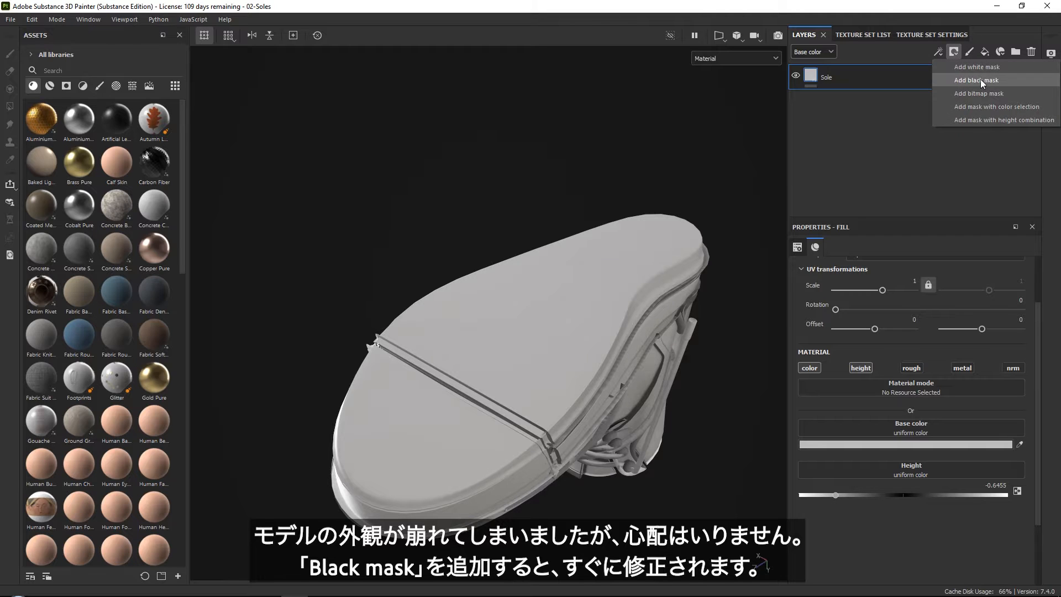
left_click(977, 80)
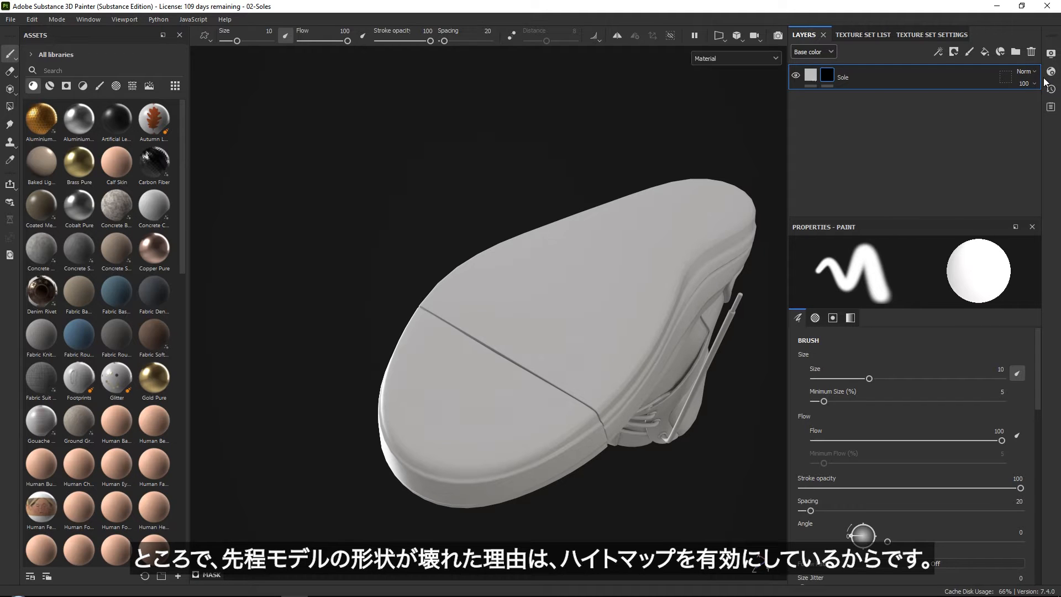
left_click(1051, 70)
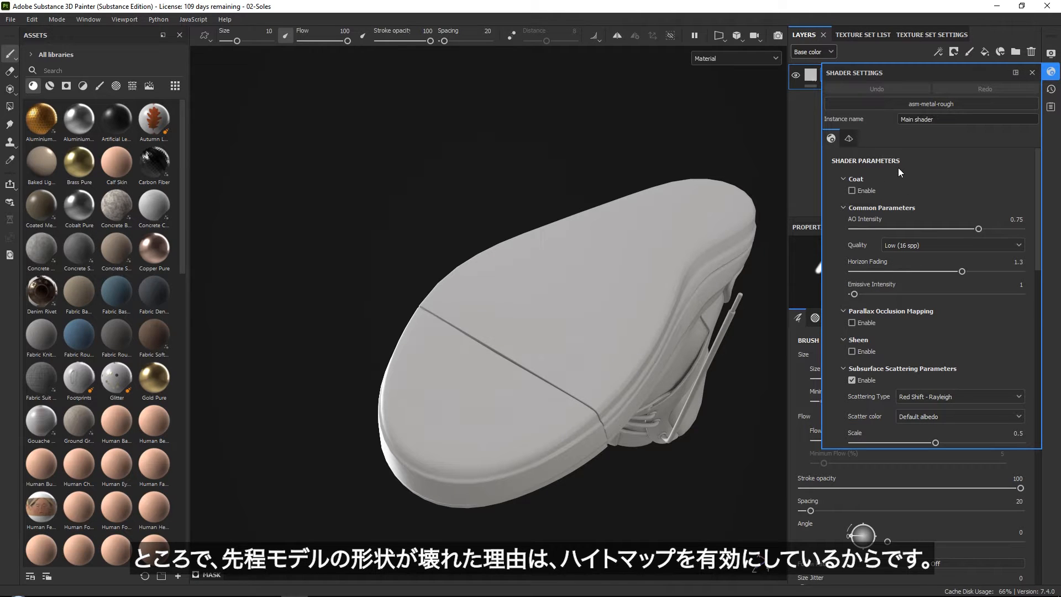
scroll("down", 3)
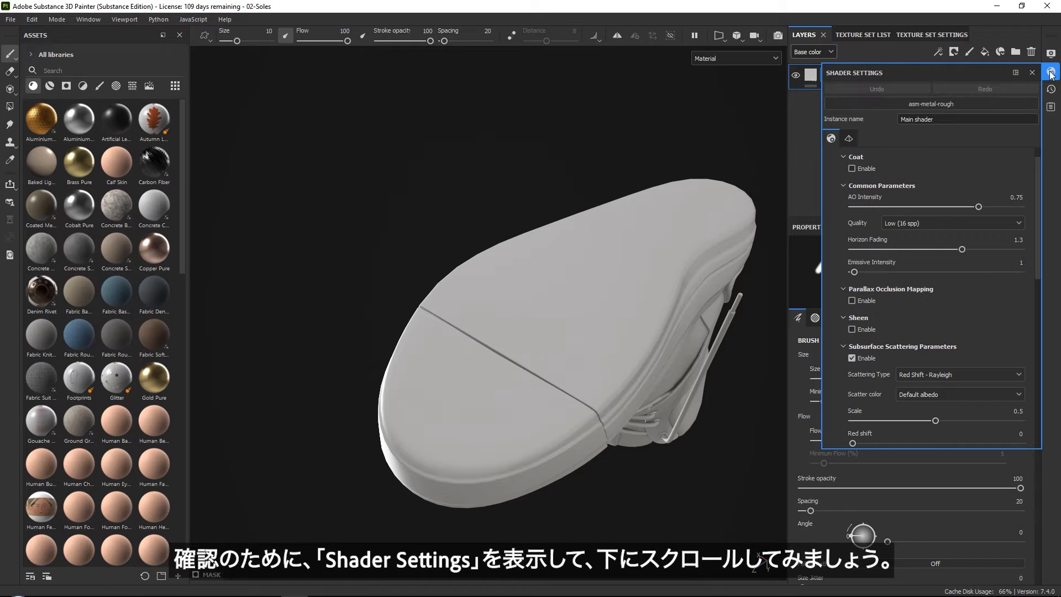
scroll("down", 3)
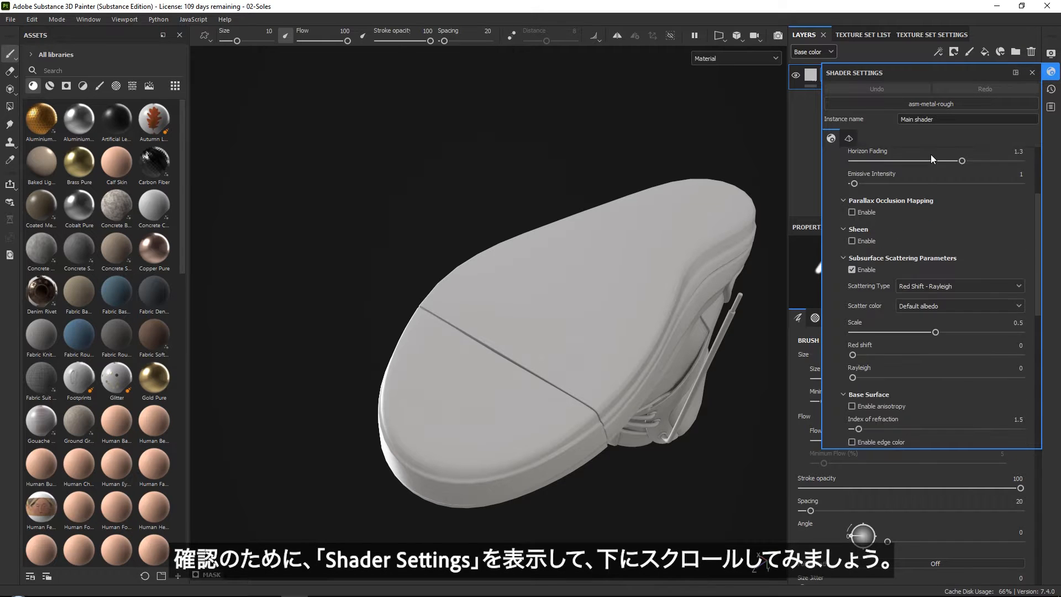
scroll("down", 3)
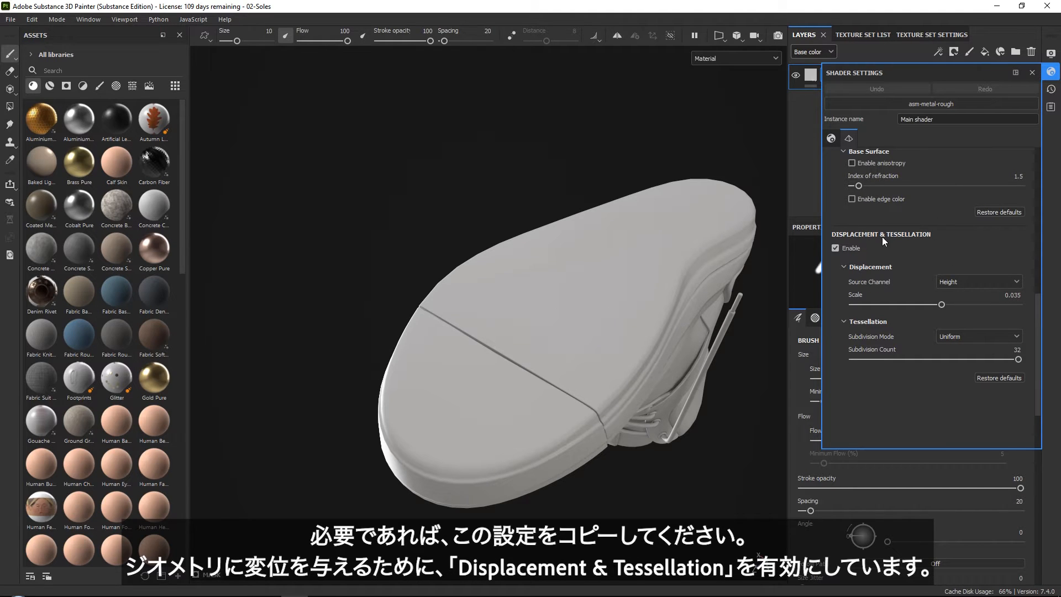
mouse_move(881, 238)
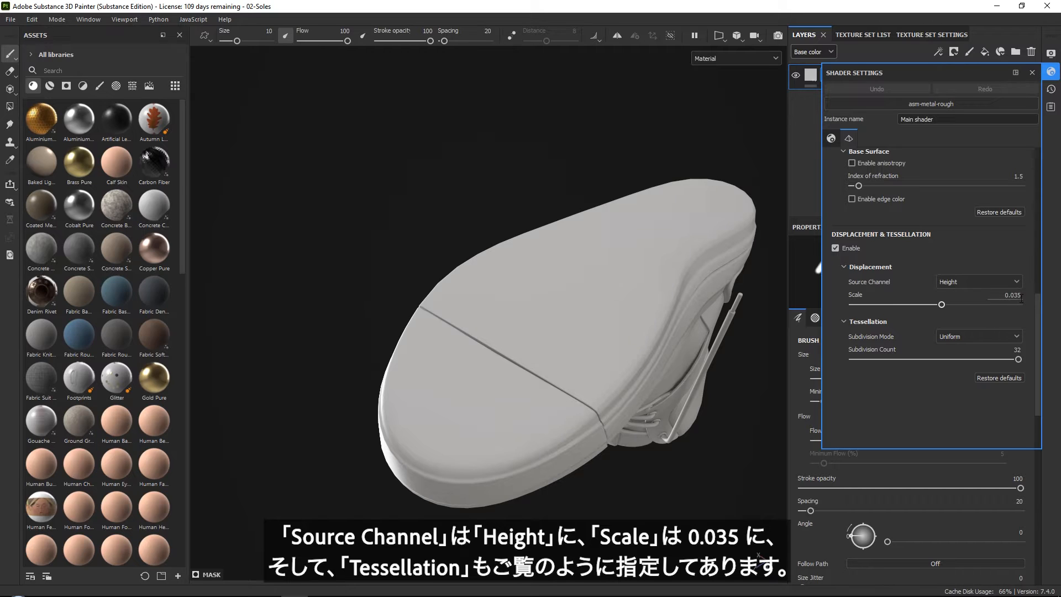
mouse_move(905, 340)
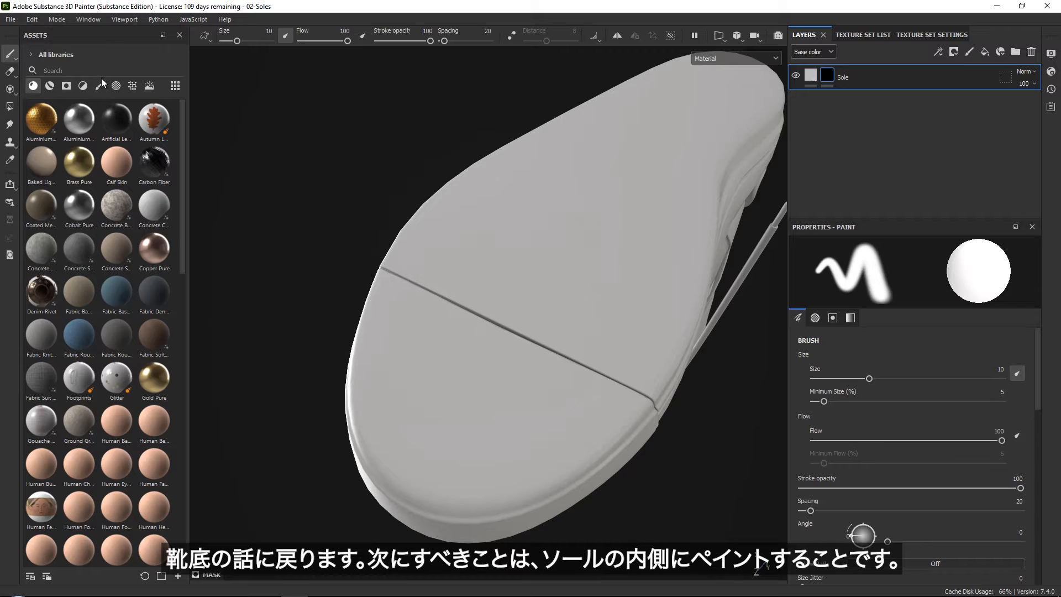
mouse_move(99, 85)
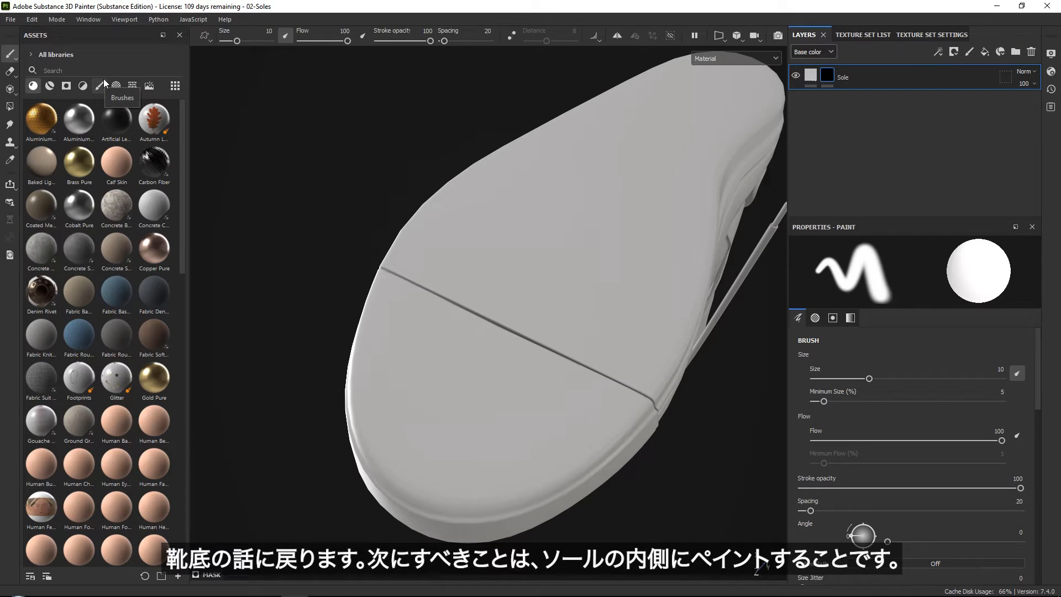
With the Basic Hard brush, paint the recess outline along the seam and curved panel edge
left_click(99, 85)
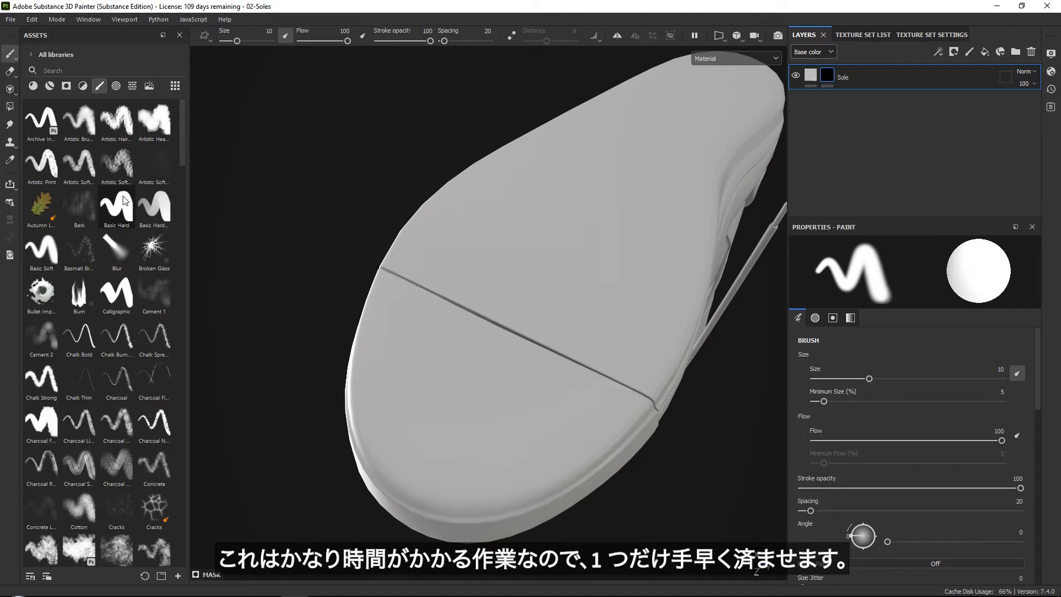
left_click(115, 204)
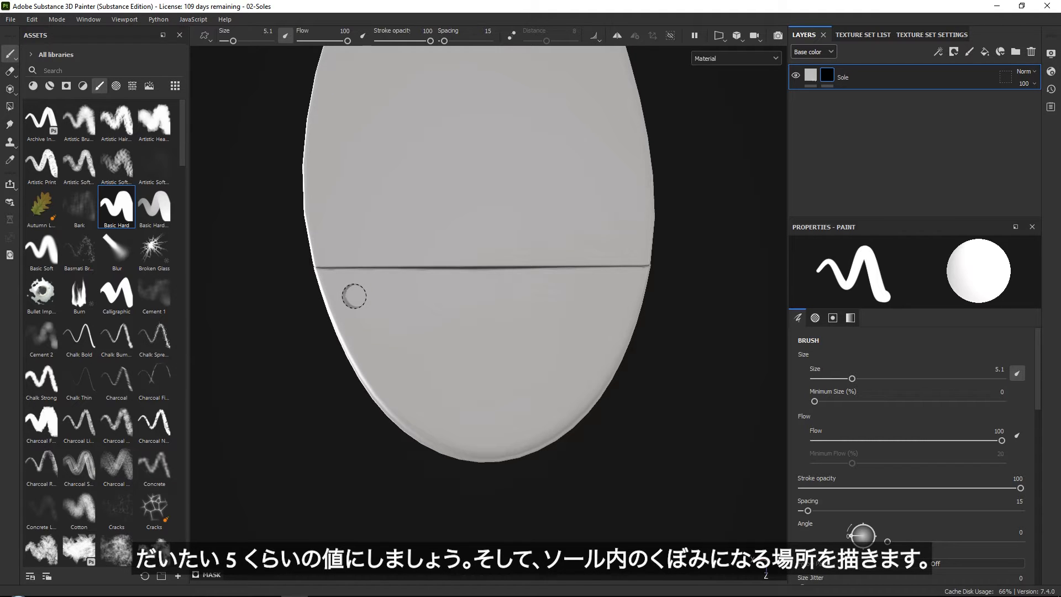
left_click_drag(354, 296, 612, 294)
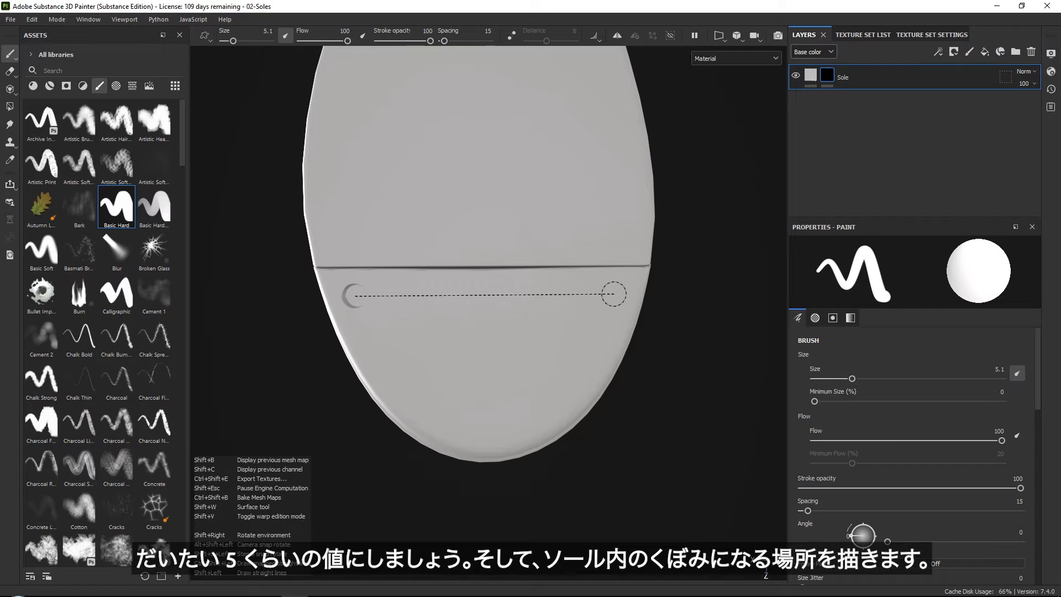
left_click_drag(352, 295, 602, 332)
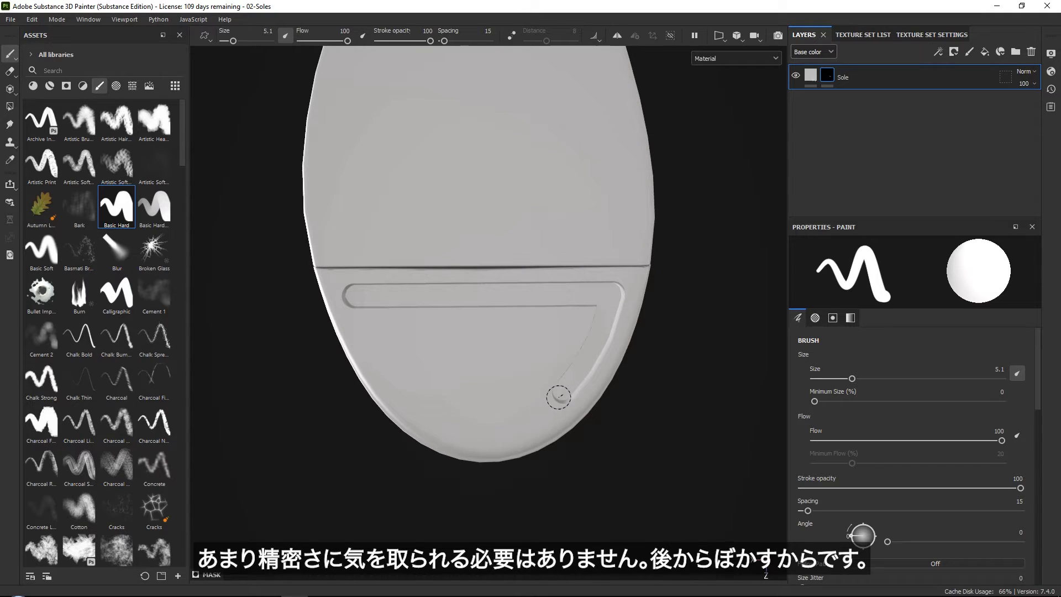
left_click_drag(559, 397, 511, 422)
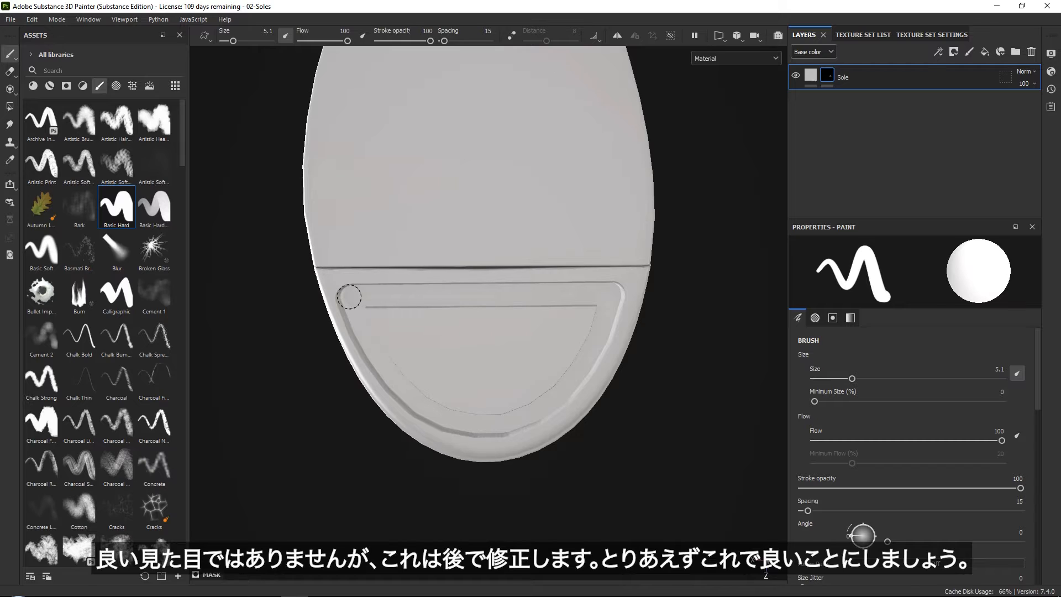
Fill in the recess interior inside the painted outline on the black mask
left_click_drag(348, 296, 564, 304)
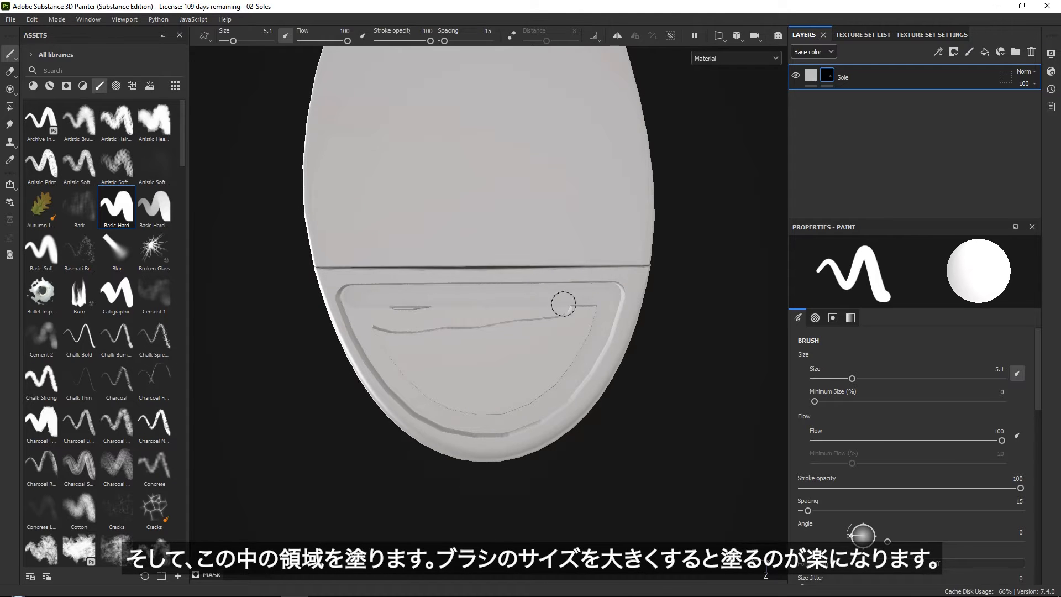
left_click_drag(564, 304, 430, 388)
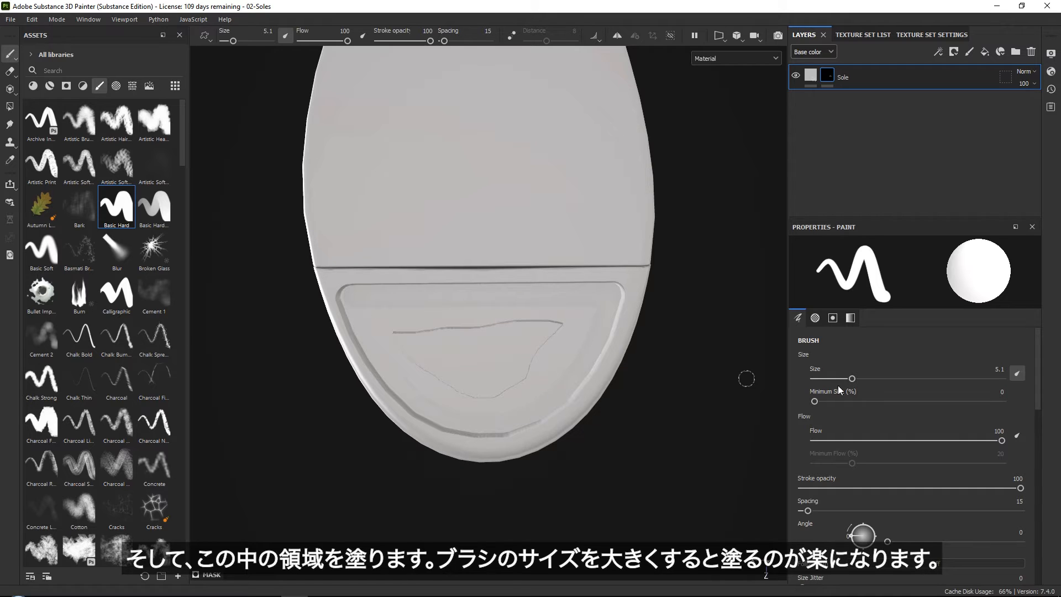
left_click_drag(852, 378, 884, 378)
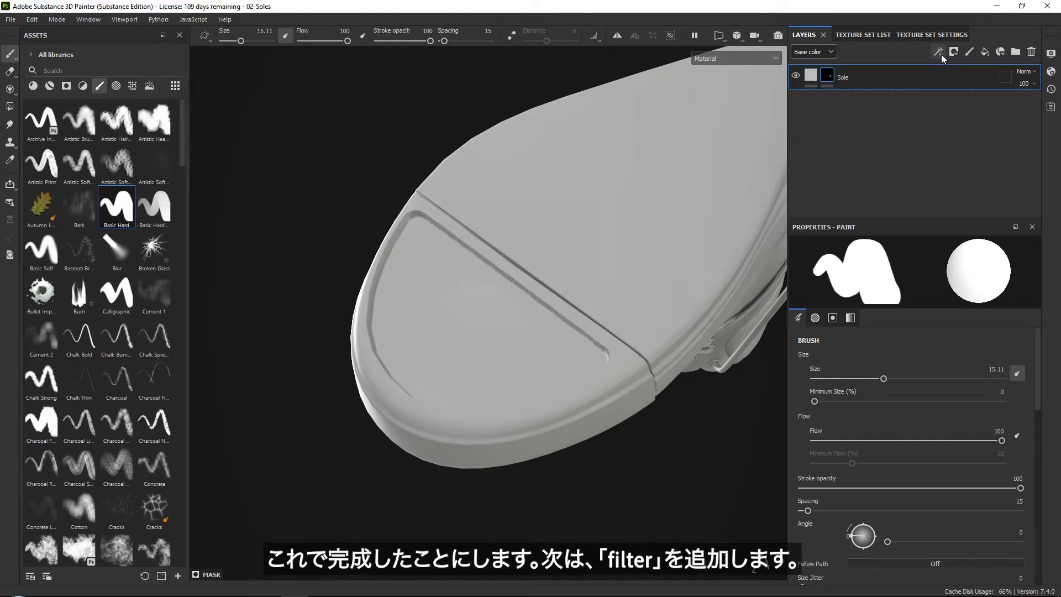
Add a Blur filter to the Sole mask with Blur Intensity about 0.43
left_click(938, 51)
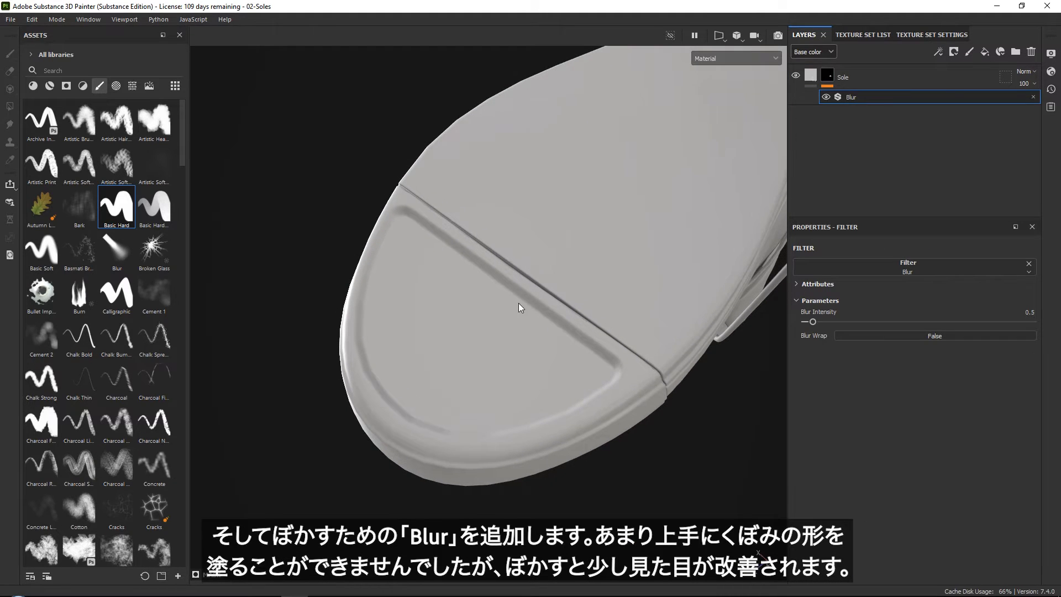
left_click_drag(813, 322, 811, 325)
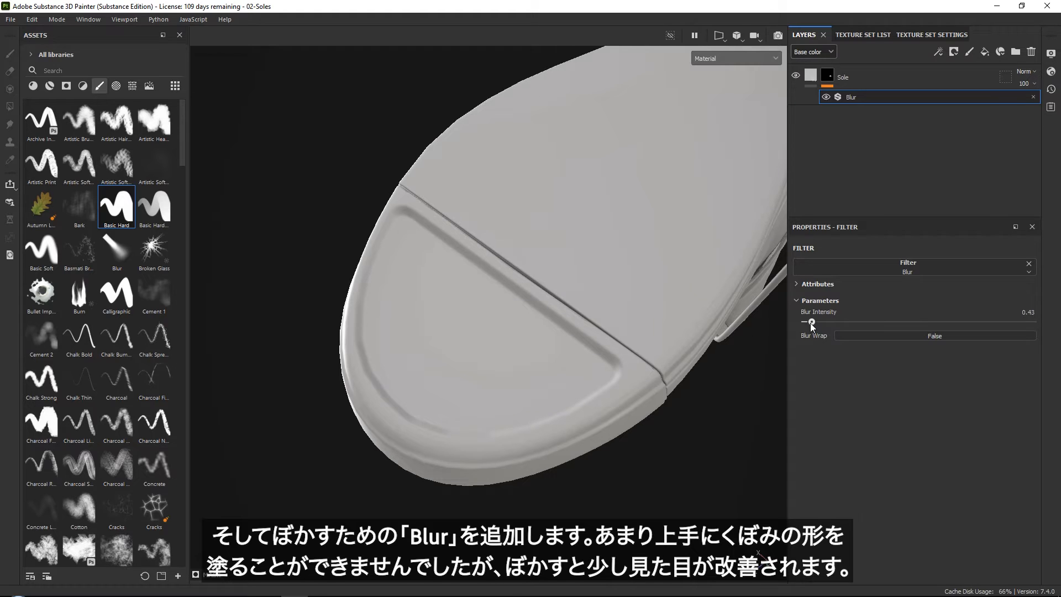
left_click_drag(810, 322, 816, 322)
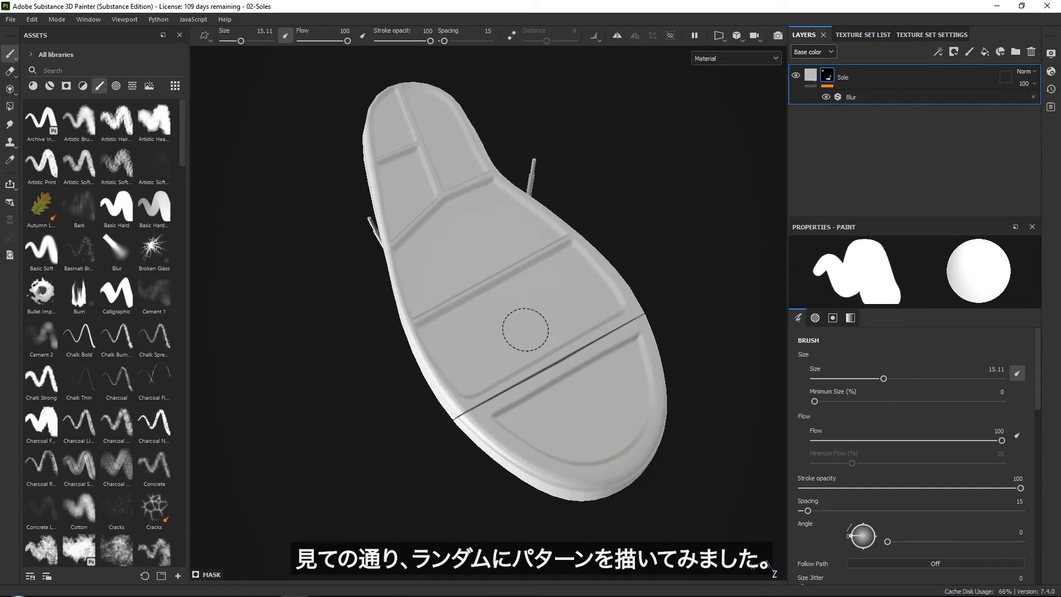
left_click_drag(524, 330, 457, 323)
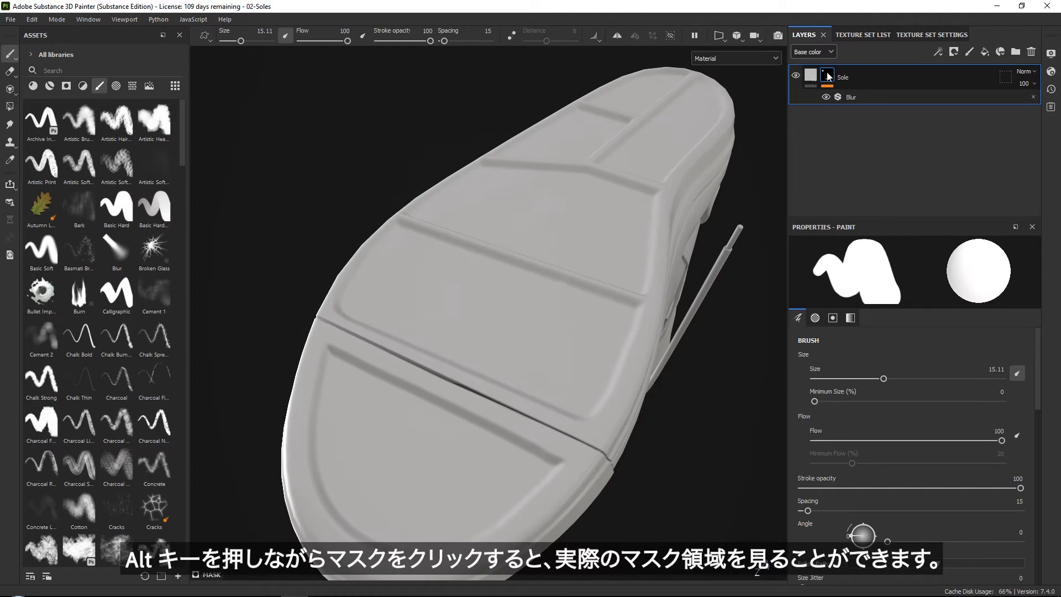
left_click(828, 76)
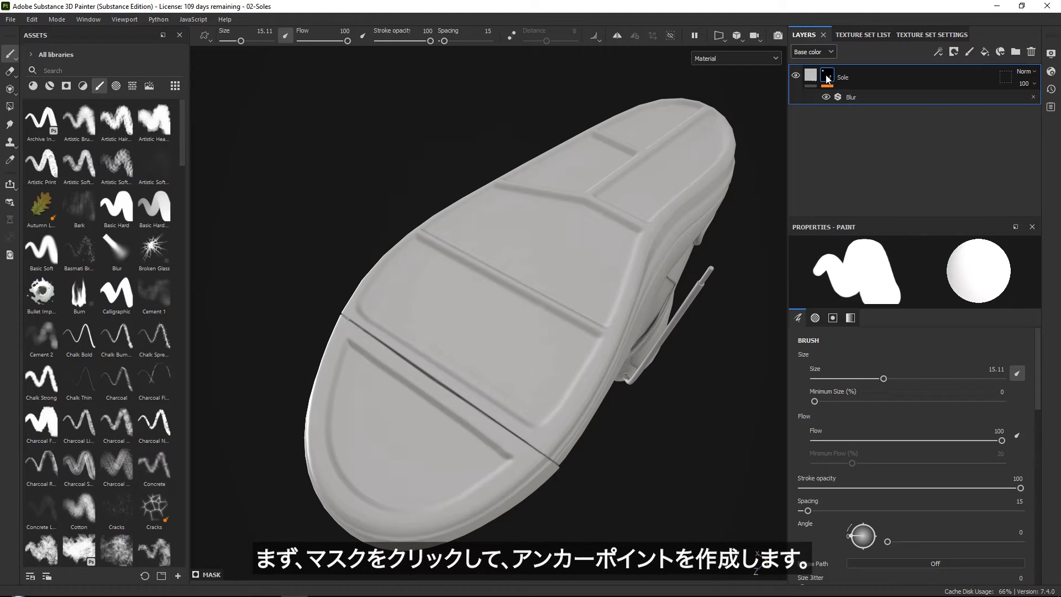
Add an anchor point named Sole mask above the Blur filter in the mask stack
left_click(937, 52)
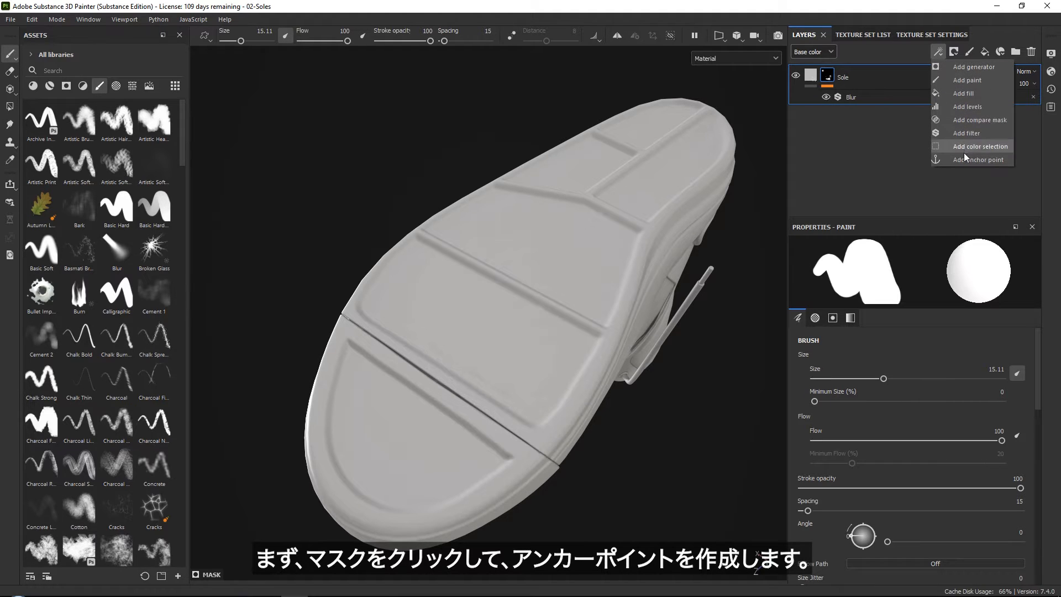
left_click(976, 159)
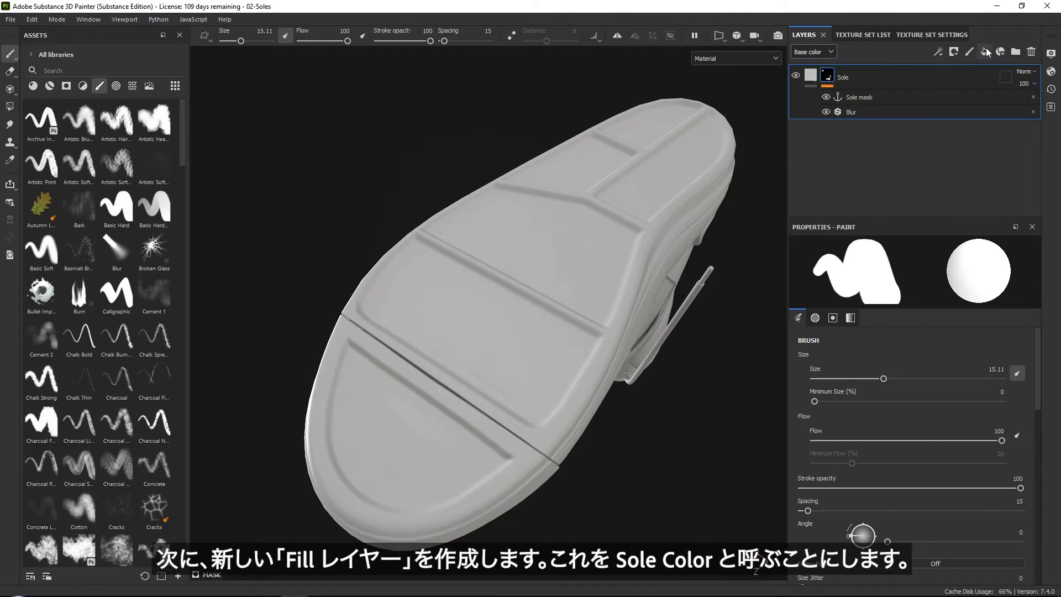
Add a Sole Color fill layer with a dark base colour and roughness around 0.44 only
left_click(984, 52)
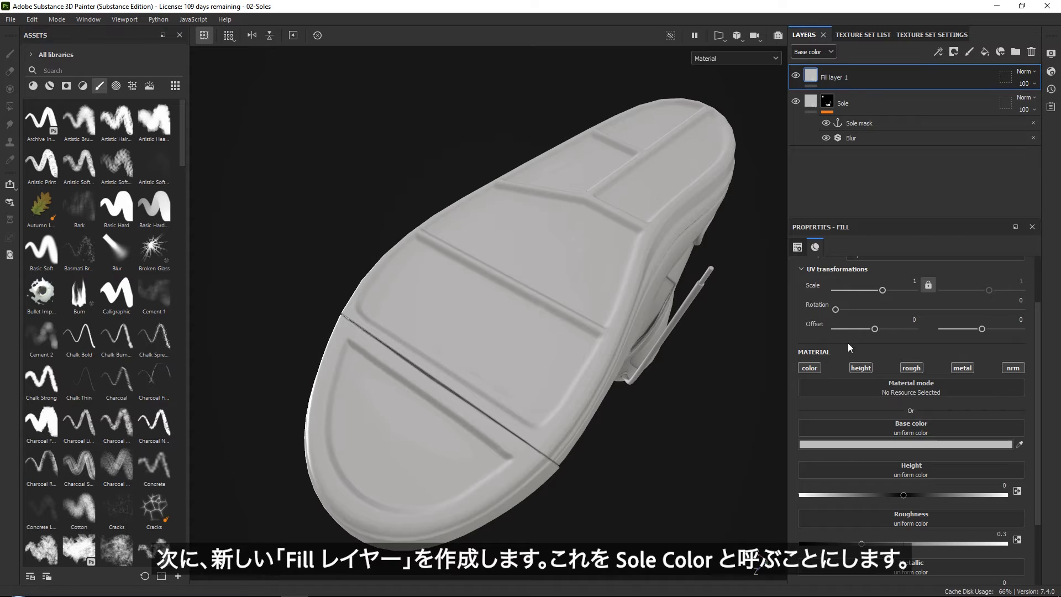
double_click(835, 77)
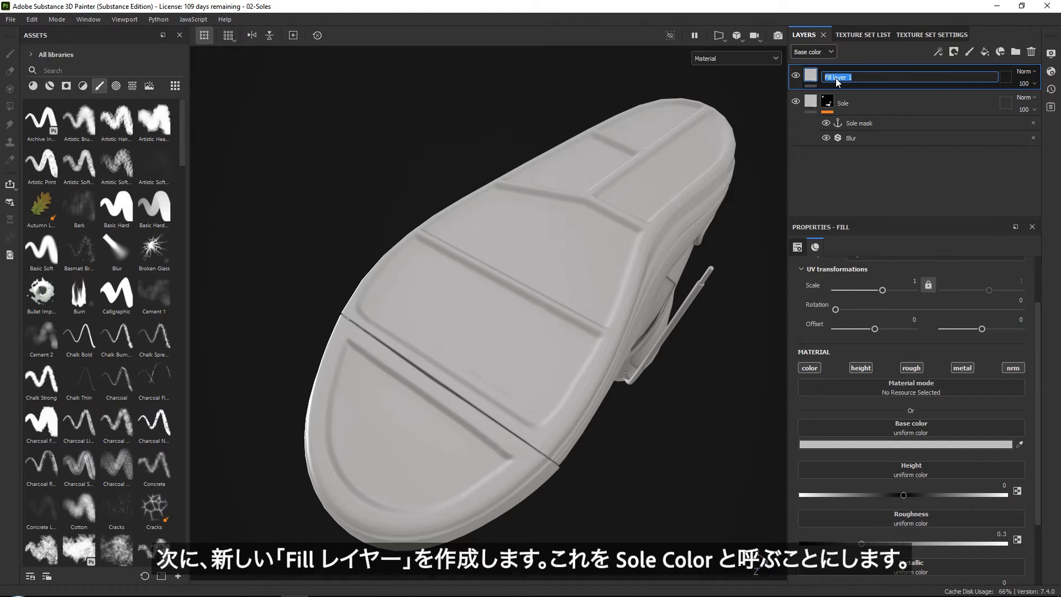
type("Sole Color")
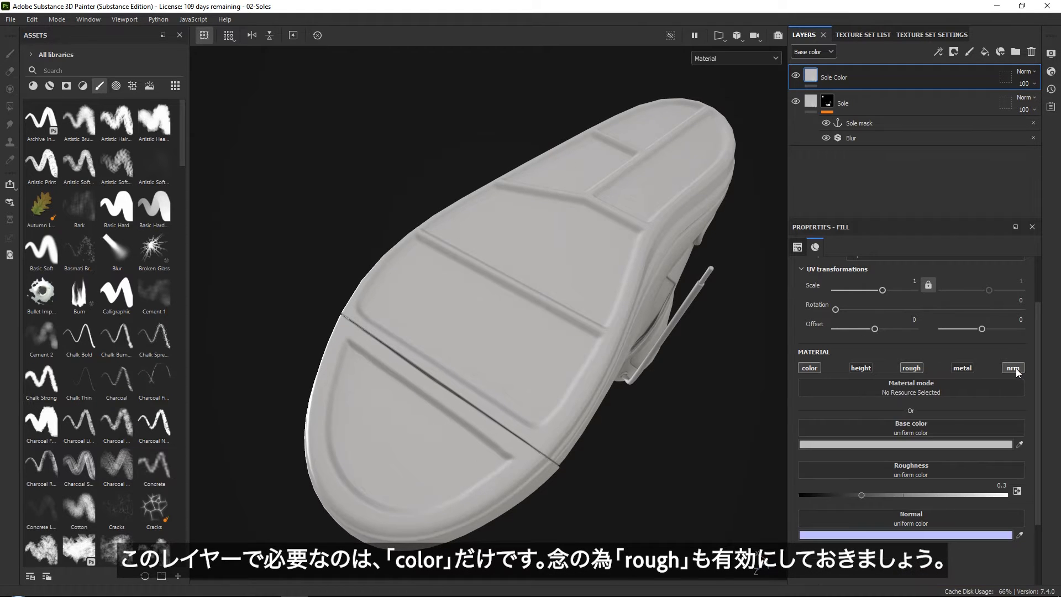
left_click(1012, 368)
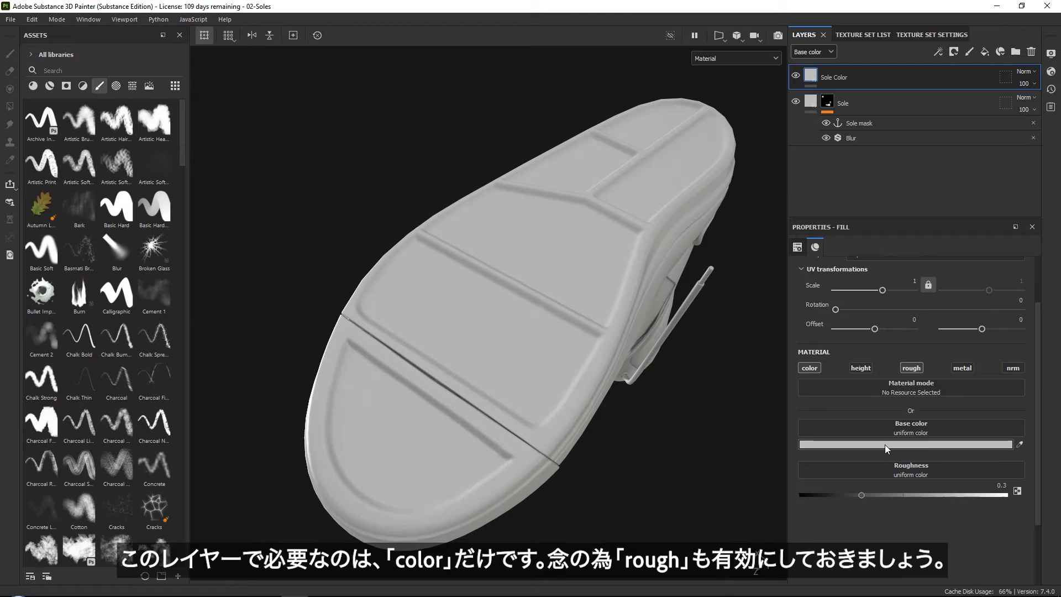
left_click(905, 444)
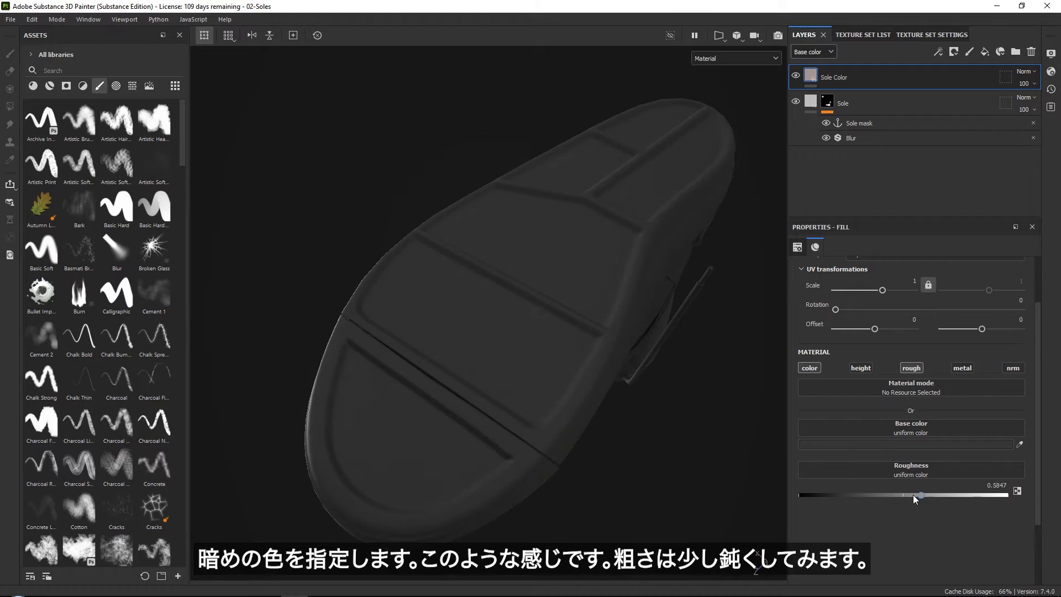
left_click_drag(914, 495, 892, 495)
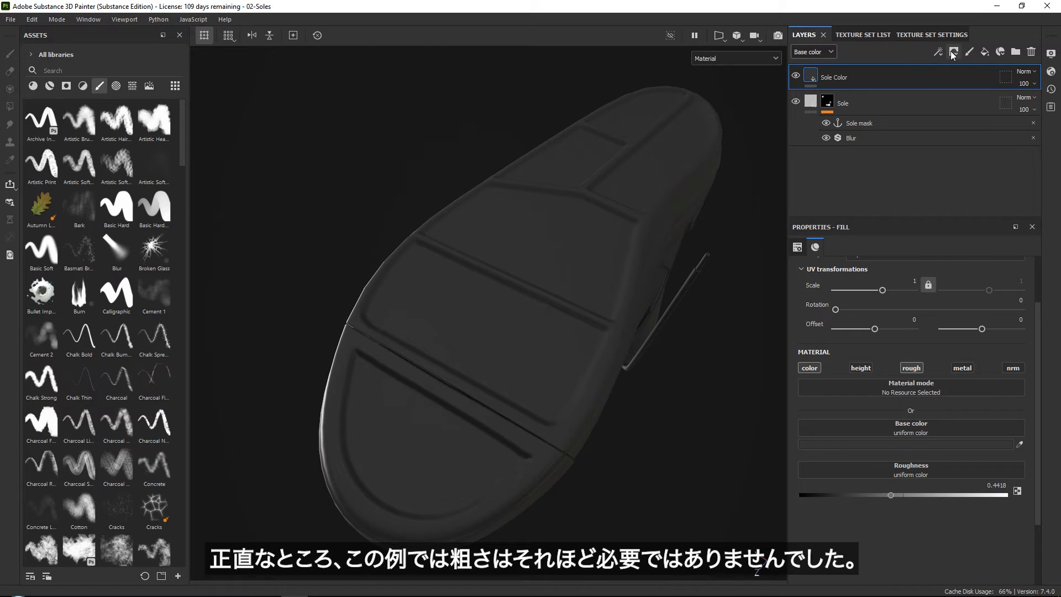
left_click(952, 51)
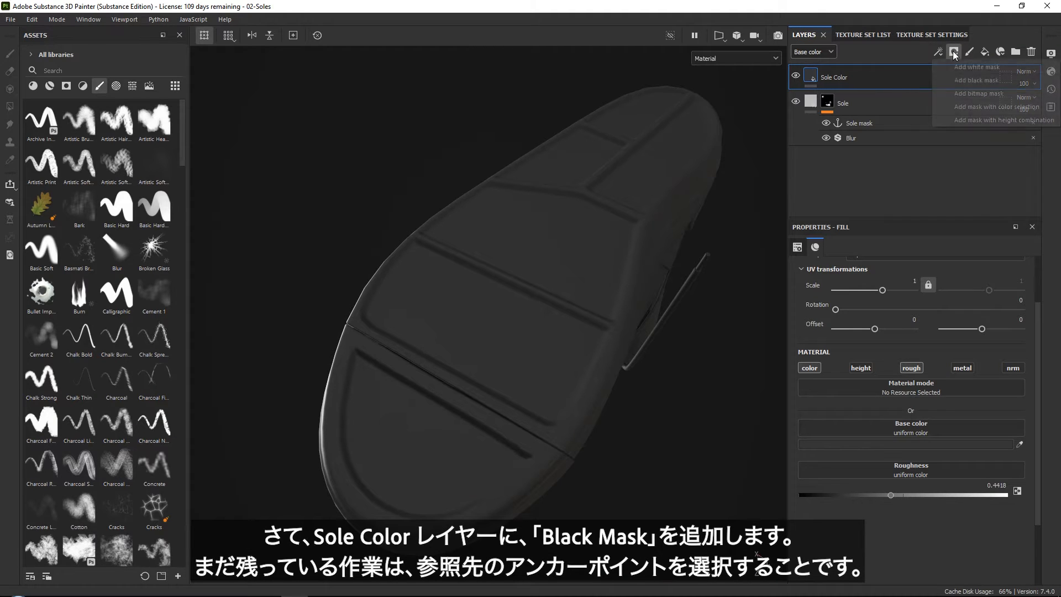
Give Sole Color a black mask with a fill effect and list grayscale anchor points
left_click(979, 79)
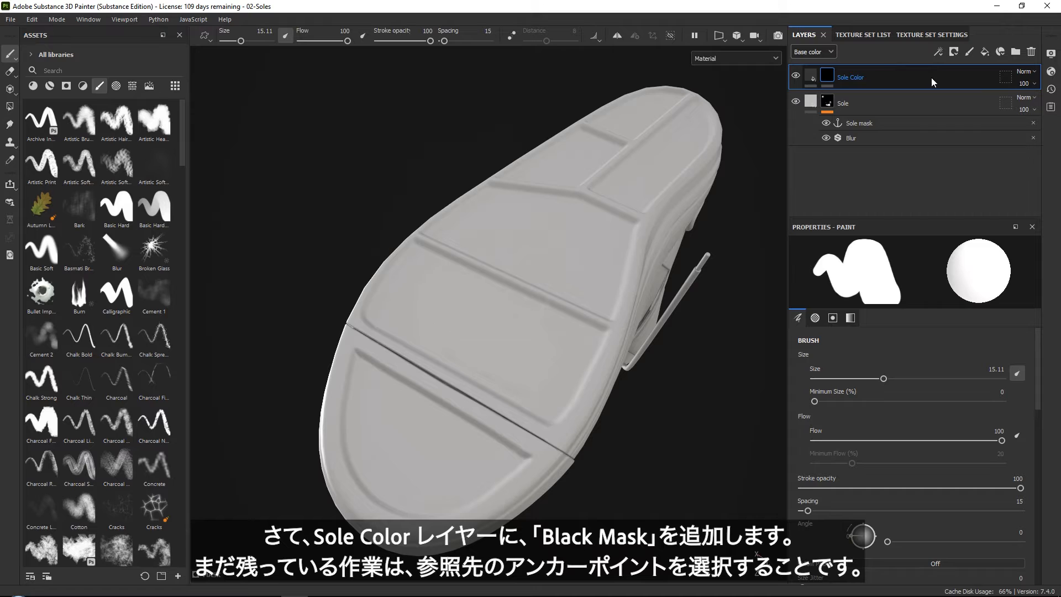
left_click(859, 122)
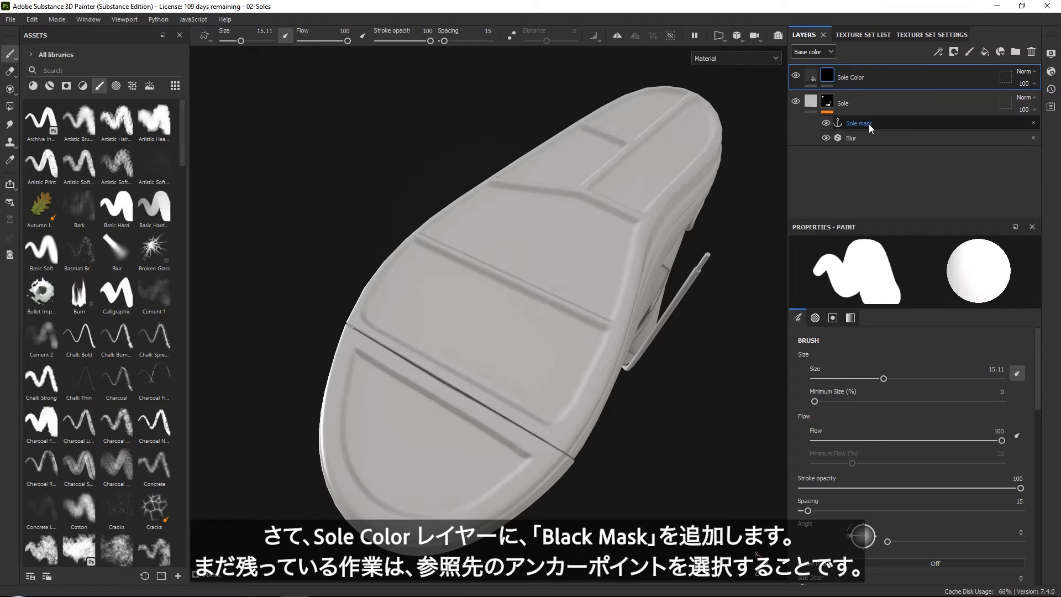
left_click(938, 52)
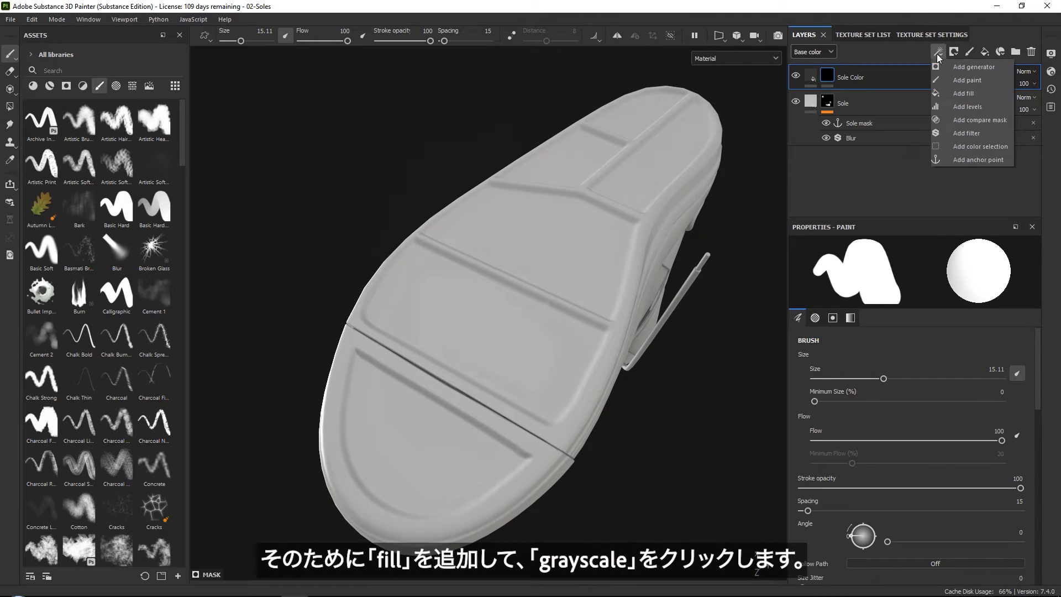
left_click(963, 93)
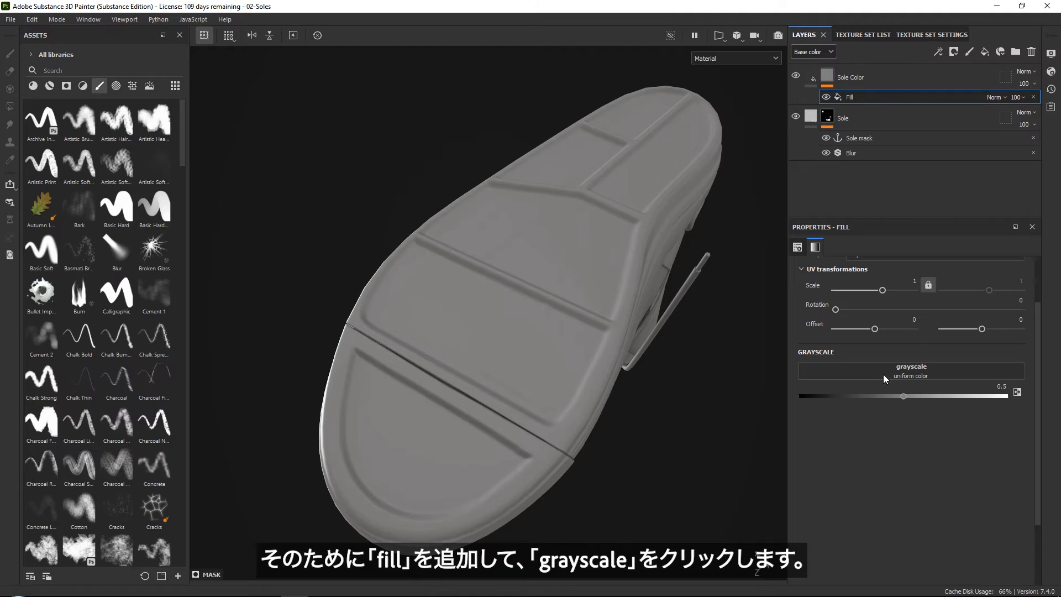
left_click(911, 371)
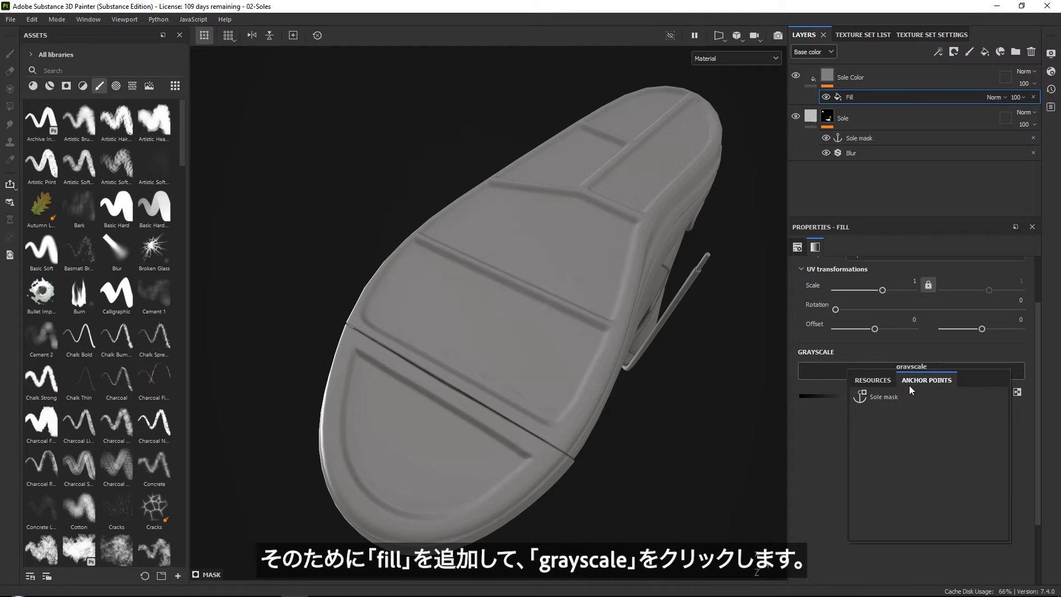
left_click(881, 397)
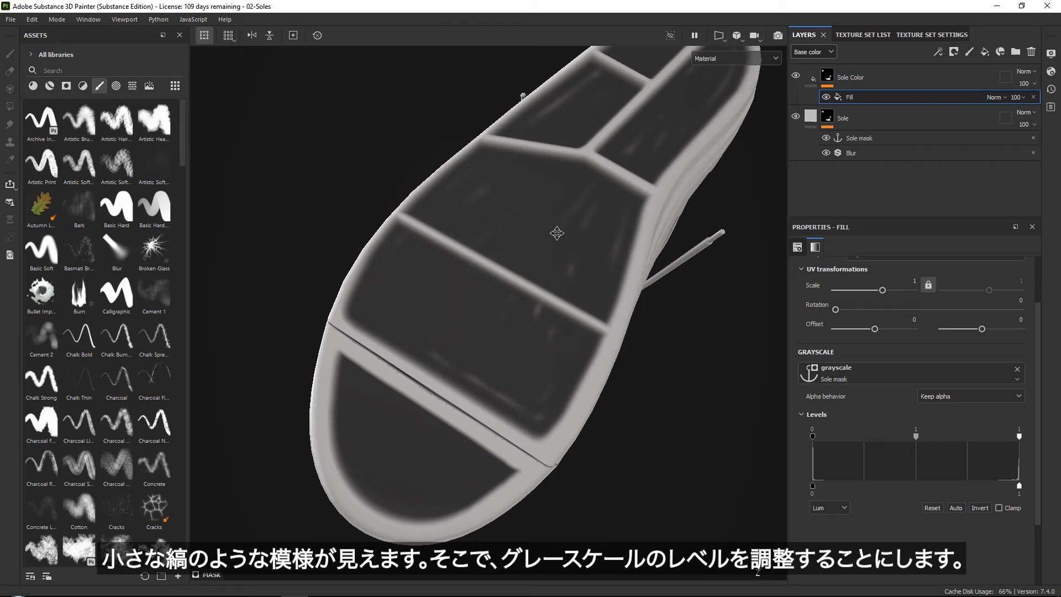
Use the Sole mask anchor as grayscale, with Levels black 0.556 and white 0.842
left_click_drag(812, 437, 815, 437)
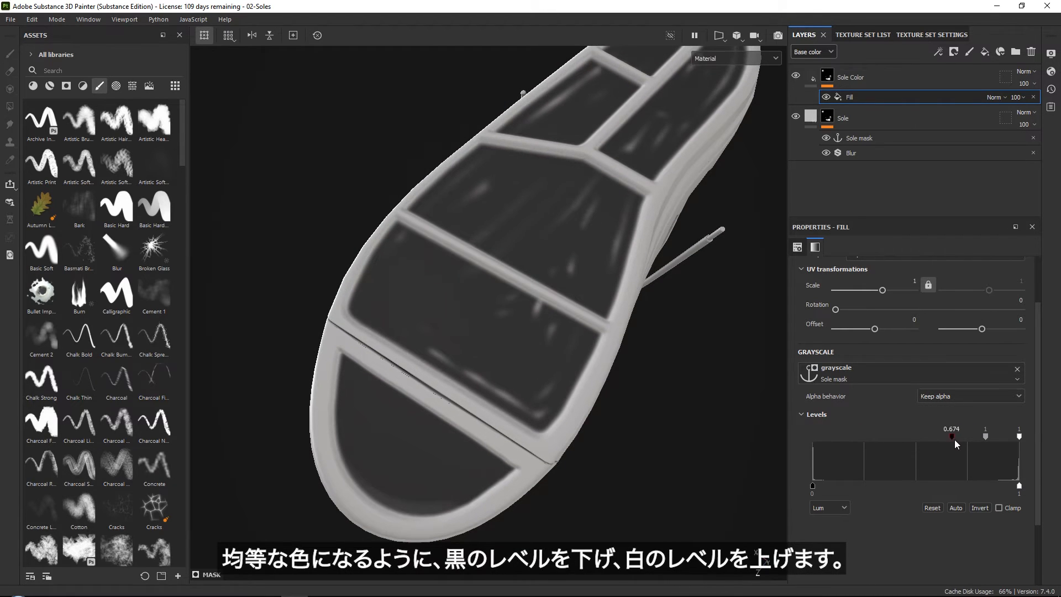
left_click_drag(951, 437, 924, 437)
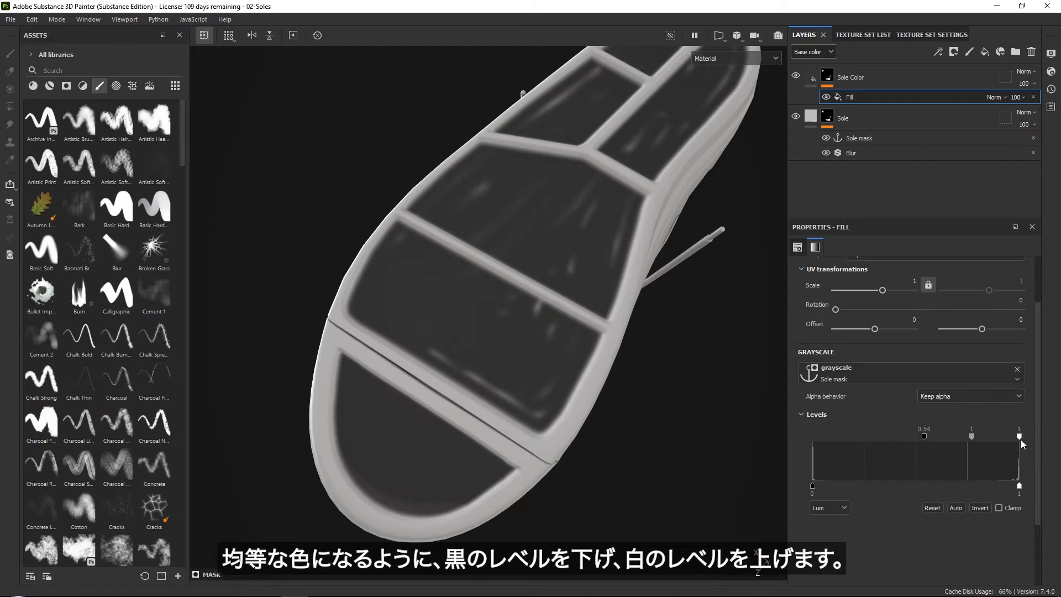
left_click_drag(1020, 440, 995, 440)
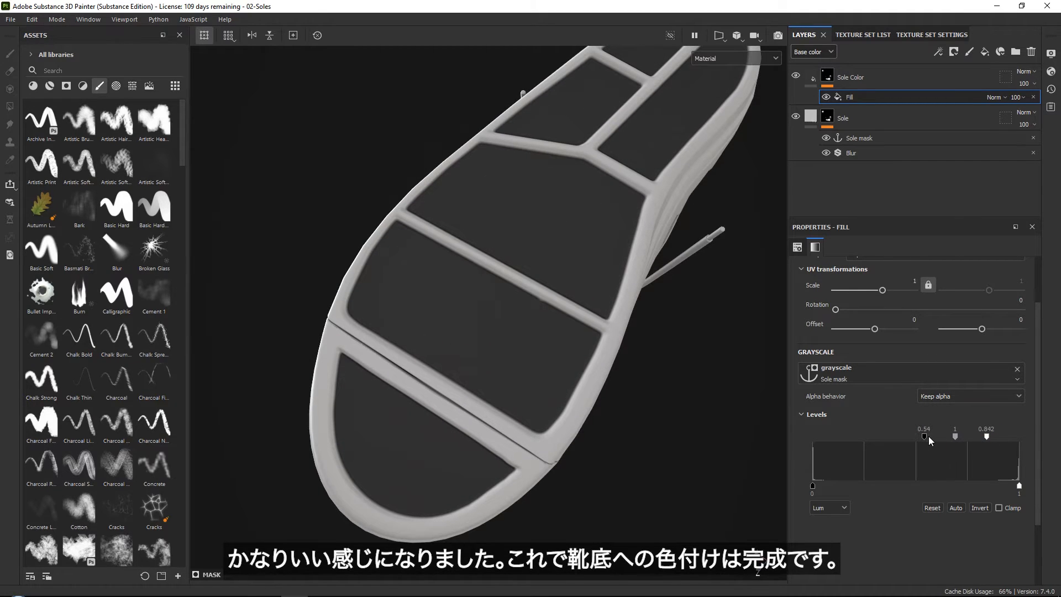
left_click_drag(922, 437, 930, 437)
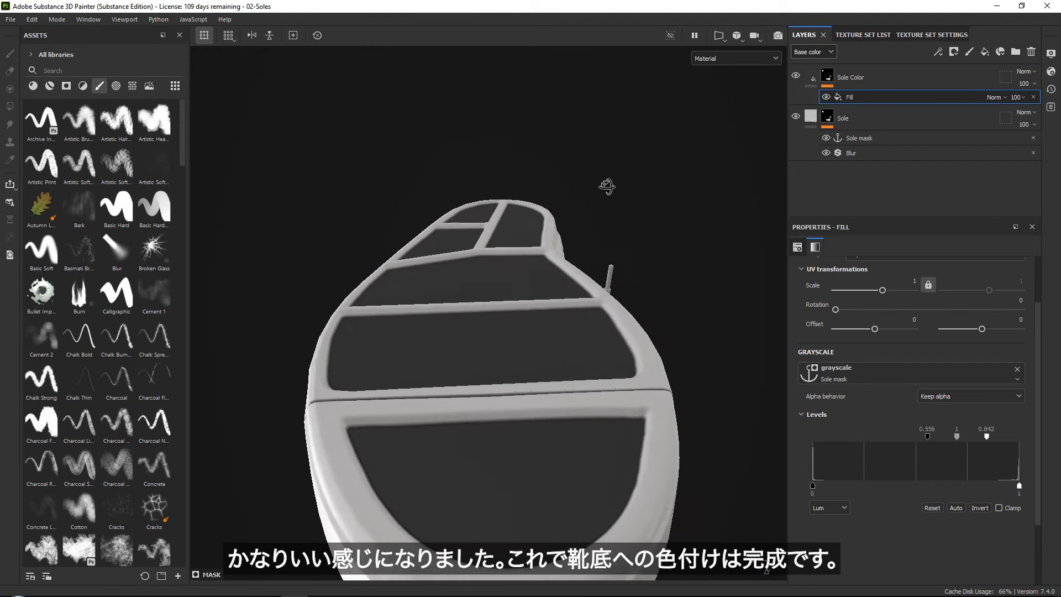
left_click_drag(607, 186, 489, 299)
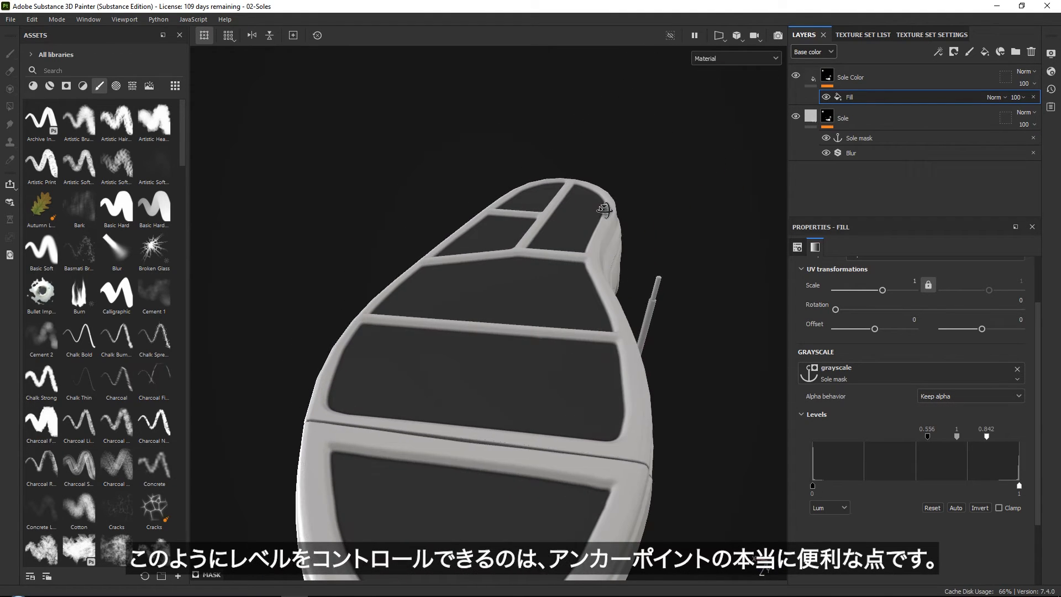
left_click_drag(603, 210, 509, 385)
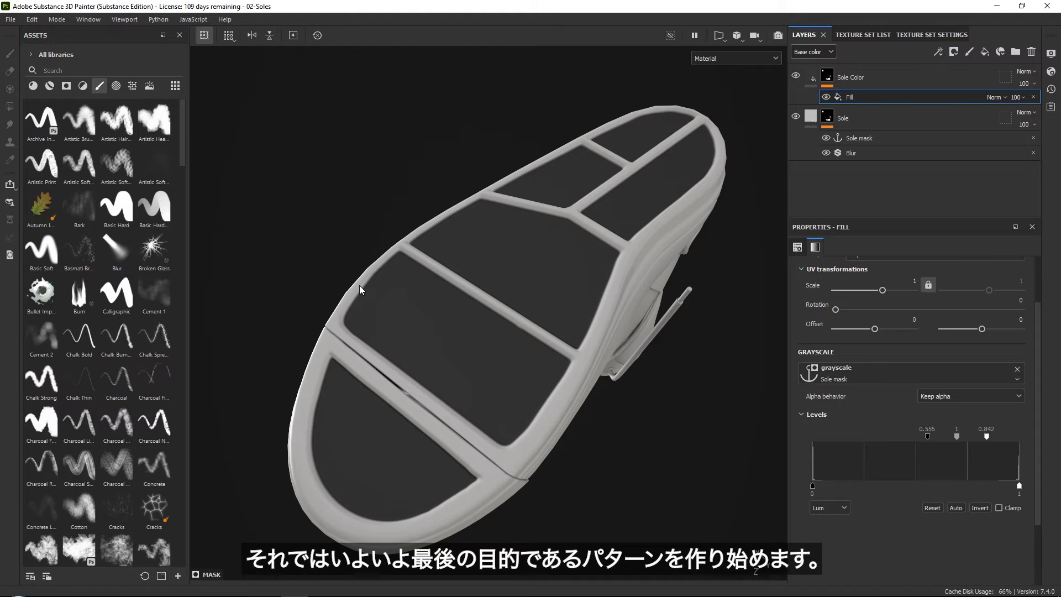
mouse_move(928, 169)
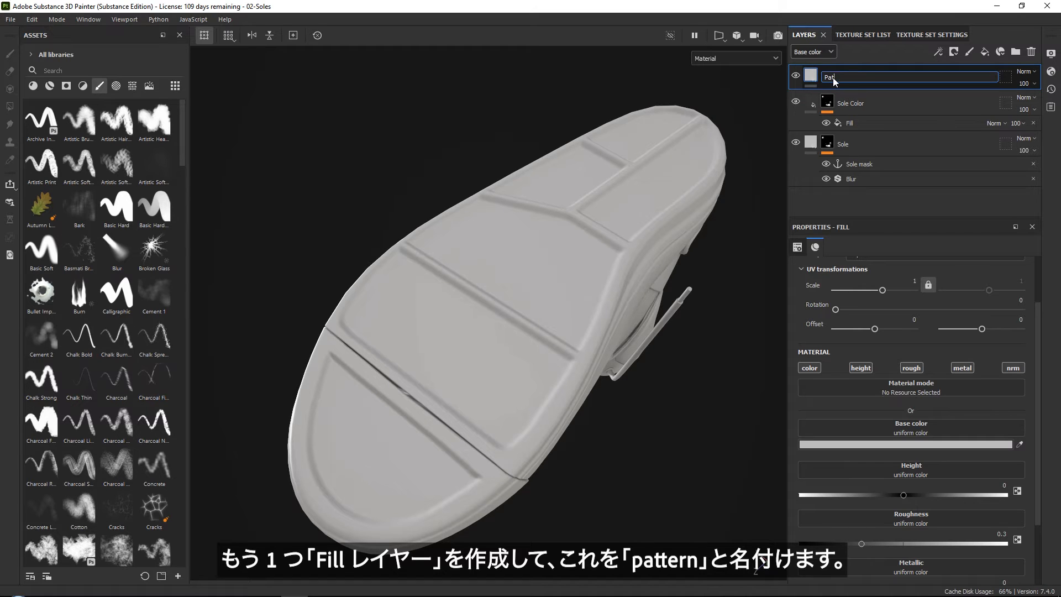
Rename the fill layer Pattern, disable an unneeded channel, and set height to about -0.45
type("Pattern")
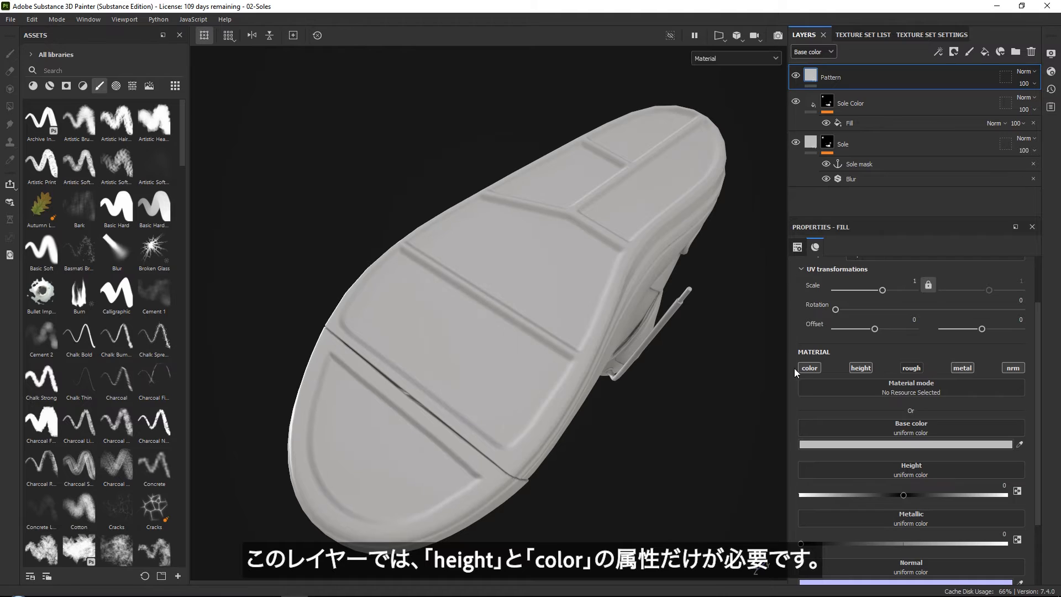
left_click(1013, 367)
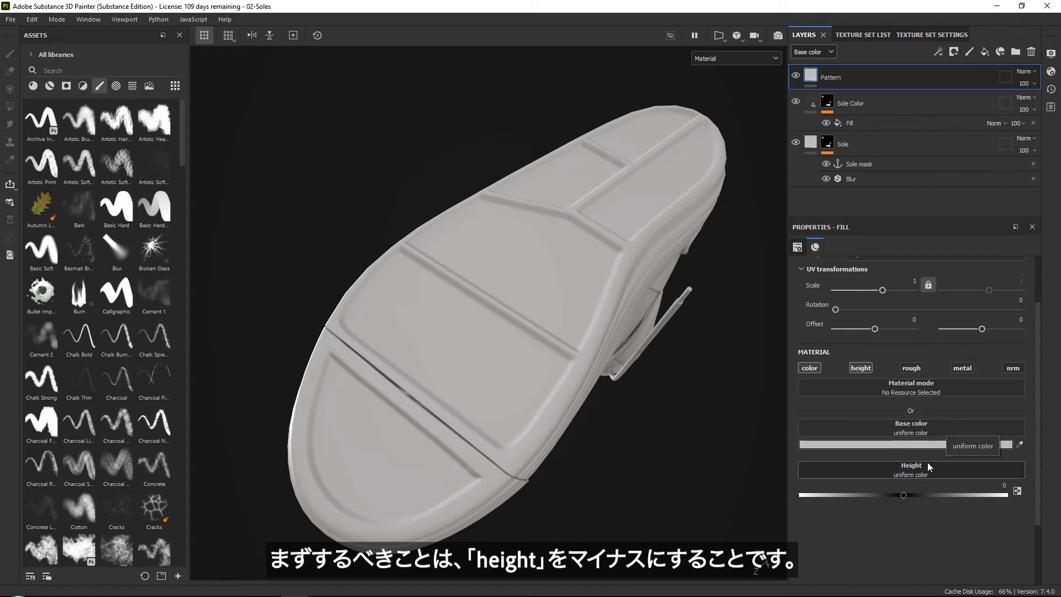
left_click_drag(902, 495, 857, 495)
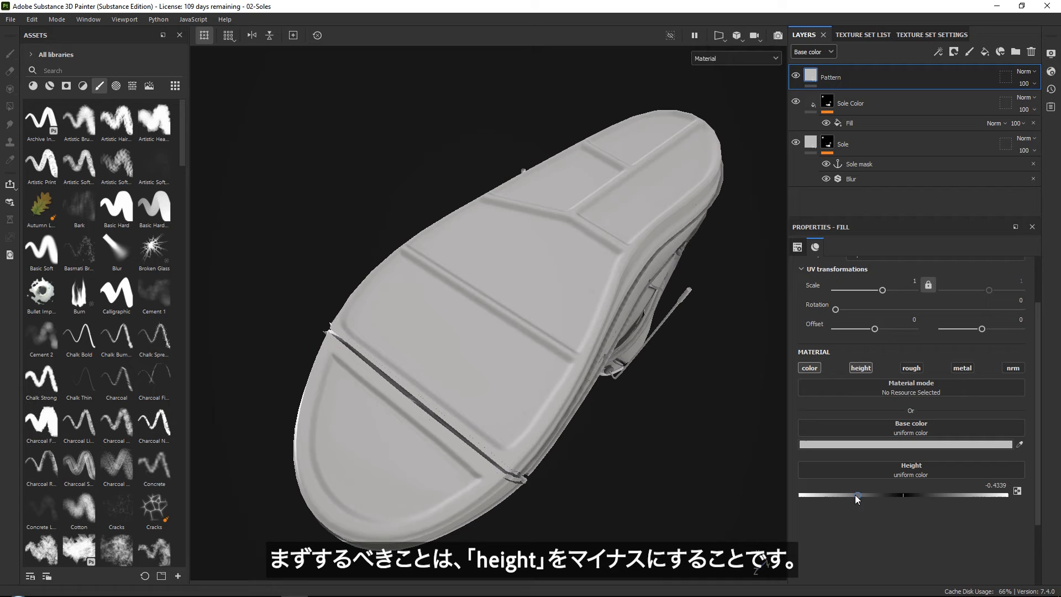
left_click_drag(859, 494, 852, 494)
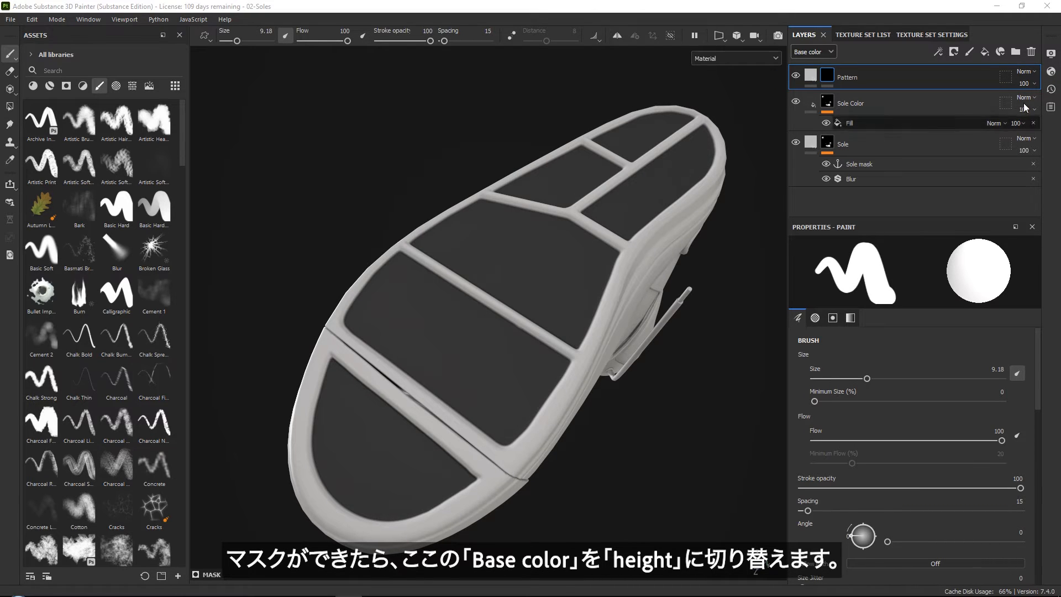
Show the Height channel and set the Pattern layer's blend mode to Lighten (Max)
left_click(811, 51)
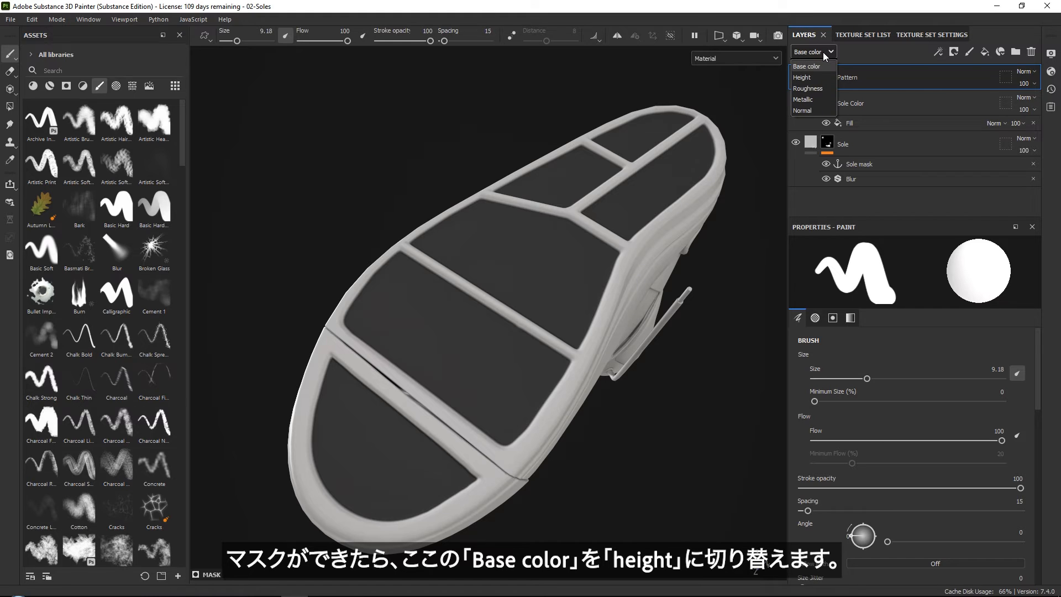
left_click(801, 77)
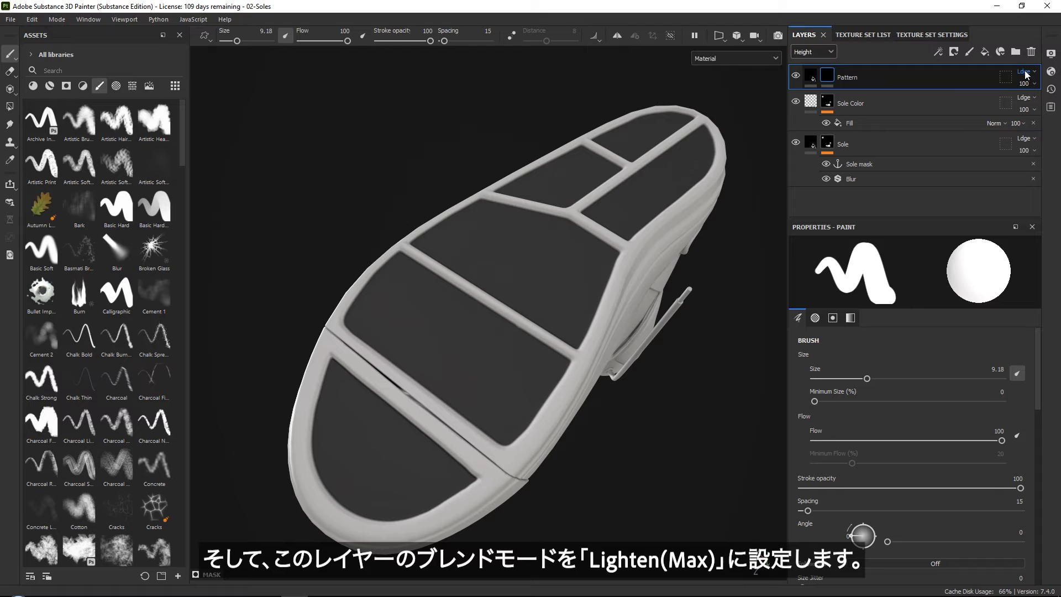
left_click(1025, 71)
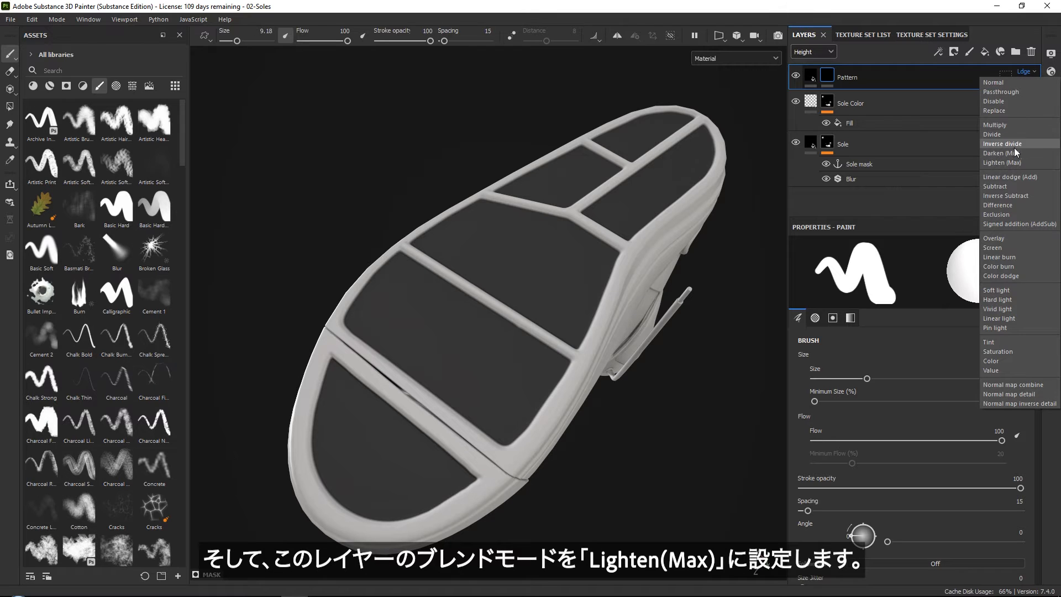
mouse_move(1001, 163)
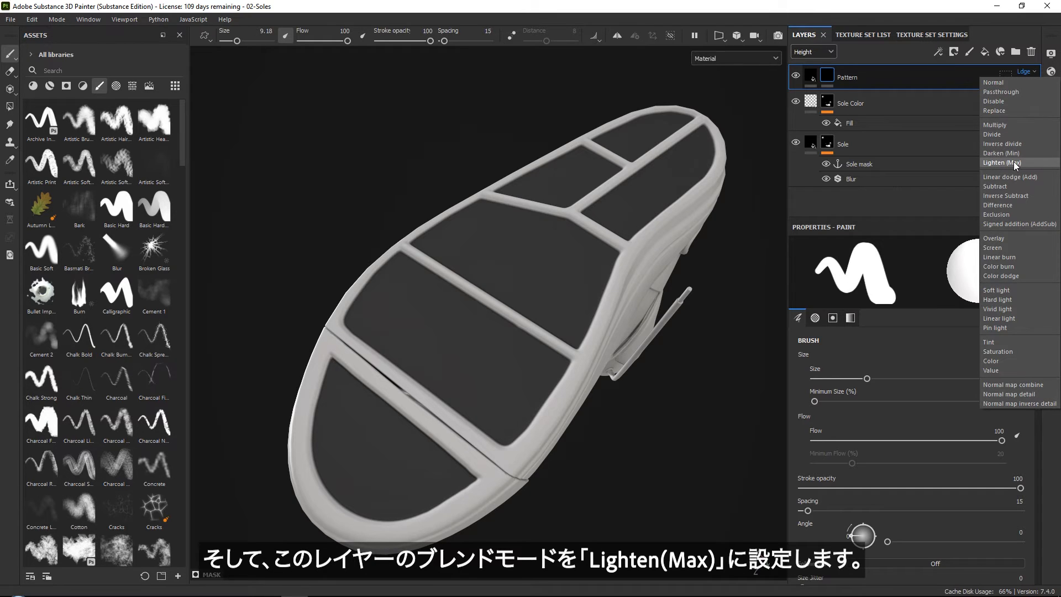
left_click(1001, 162)
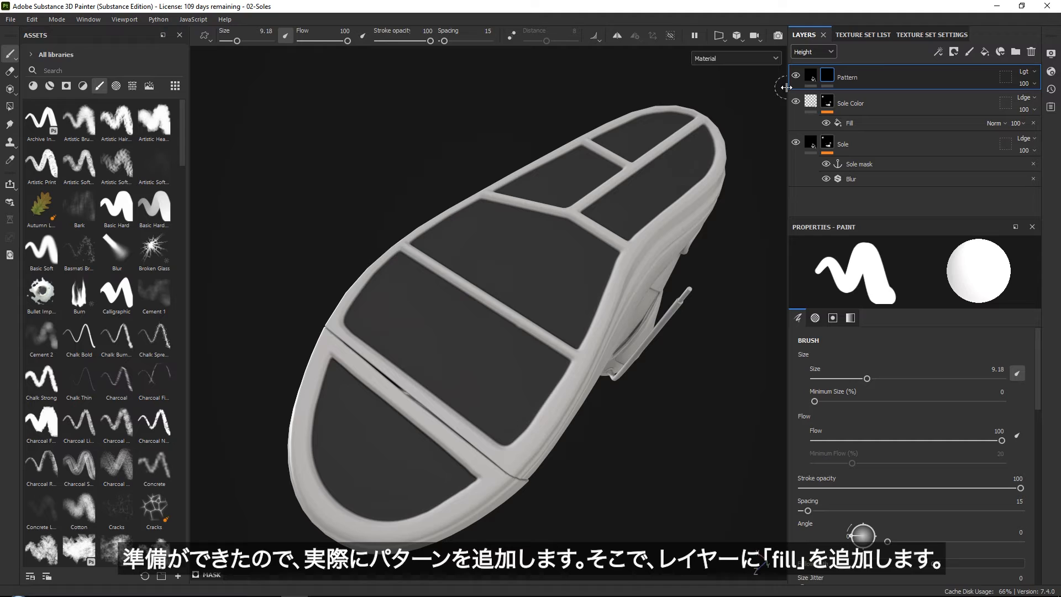
Add a fill to Pattern using Fabric Diamond Alternate as grayscale, with a higher UV Scale
left_click(937, 51)
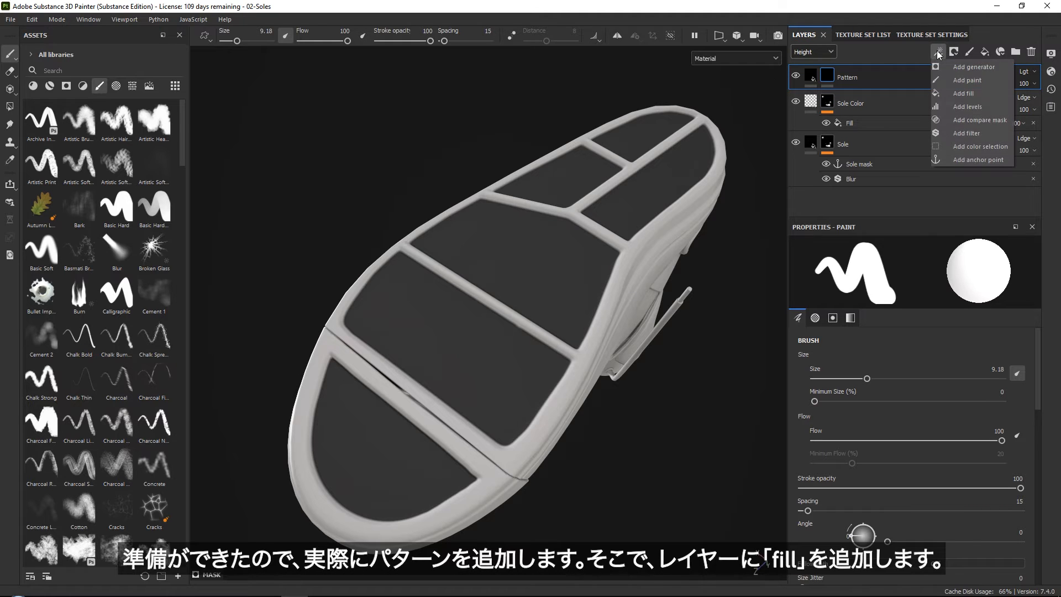
mouse_move(962, 93)
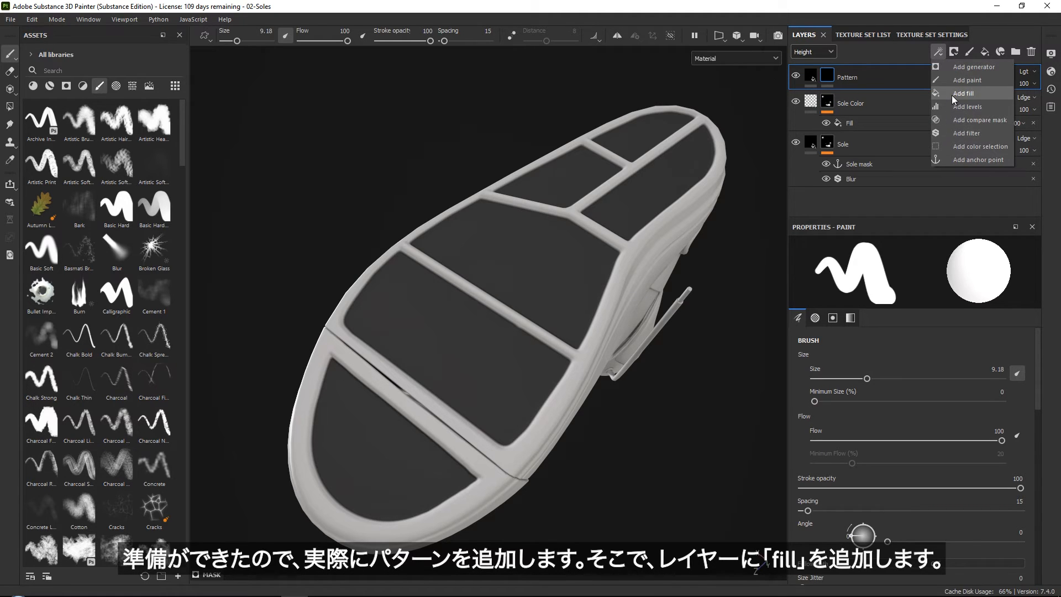
left_click(964, 93)
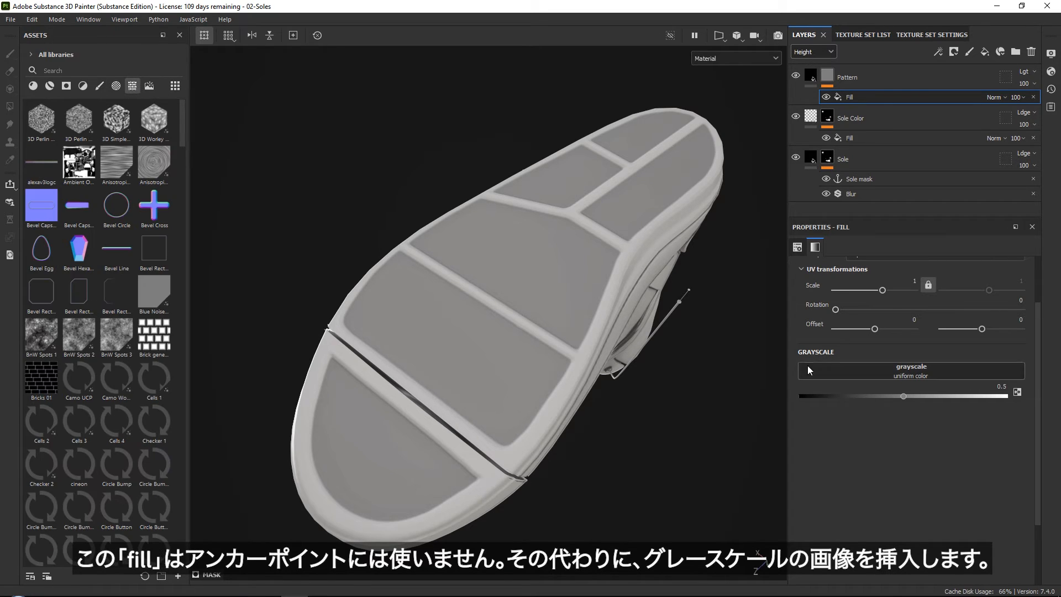
left_click(132, 85)
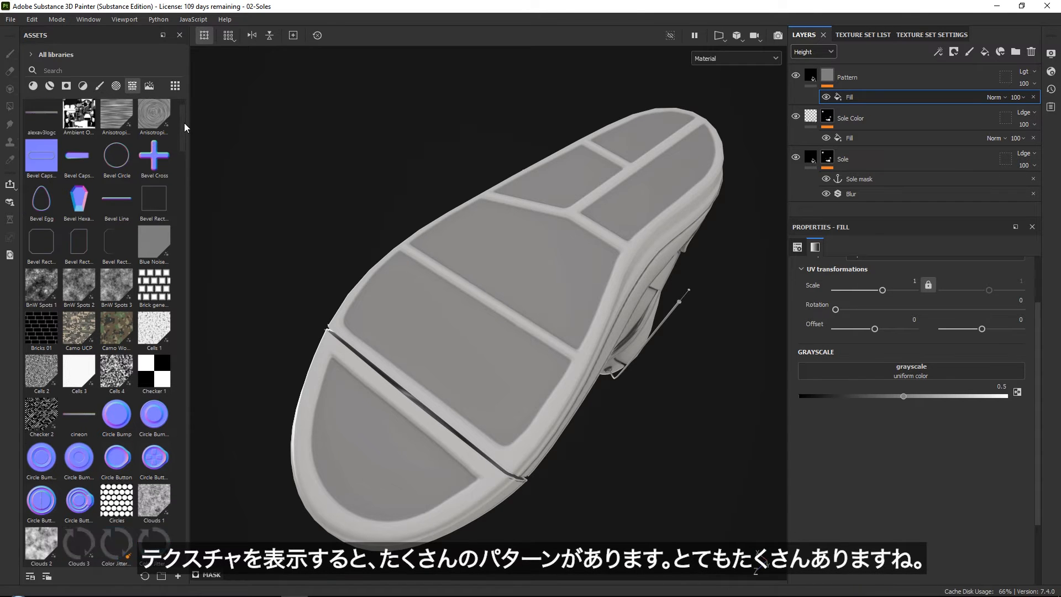
scroll("down", 3)
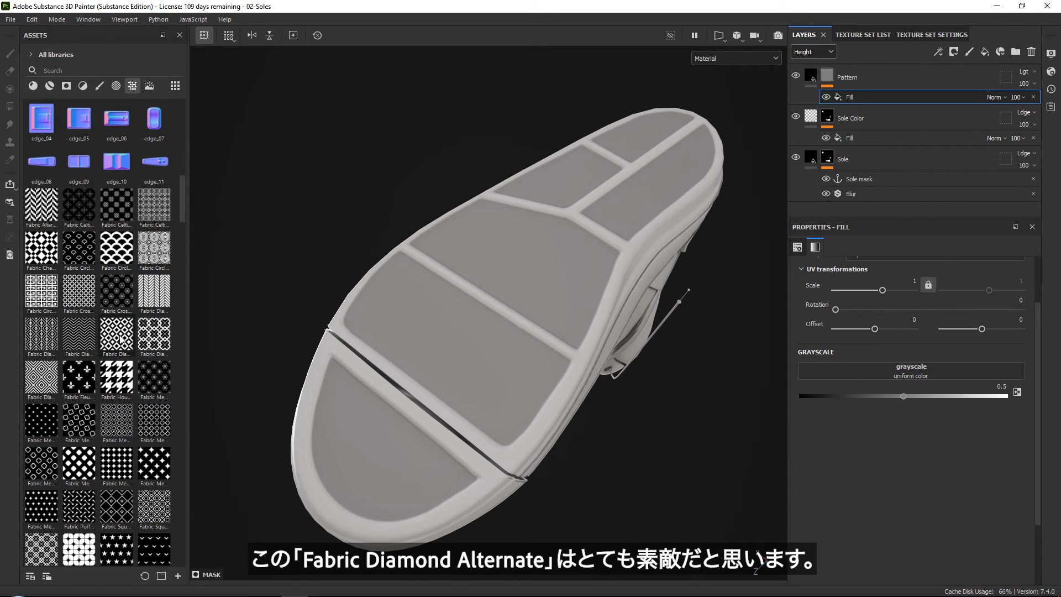
left_click(116, 334)
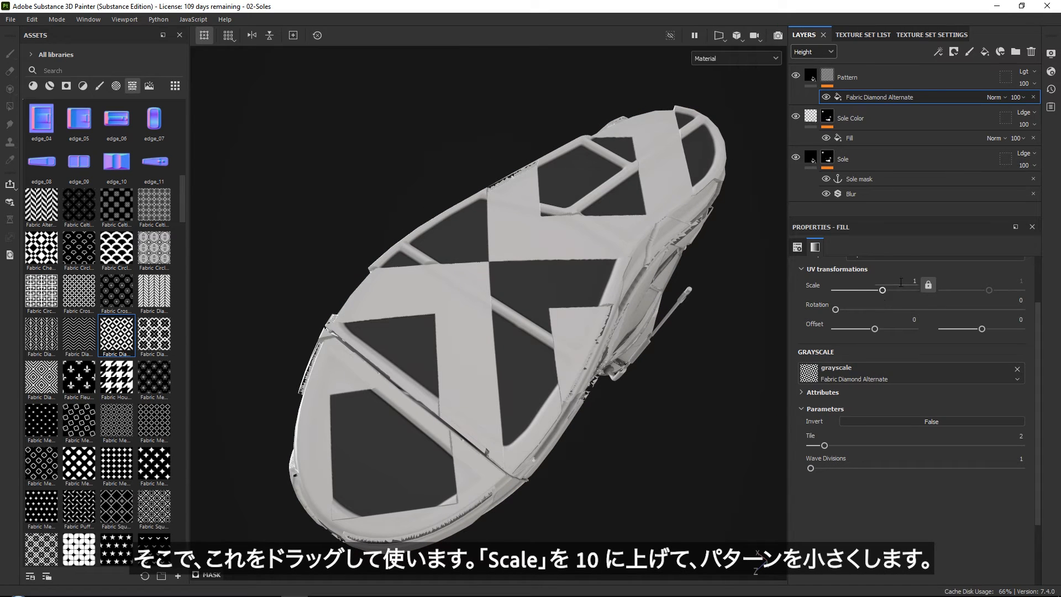
left_click_drag(881, 290, 914, 289)
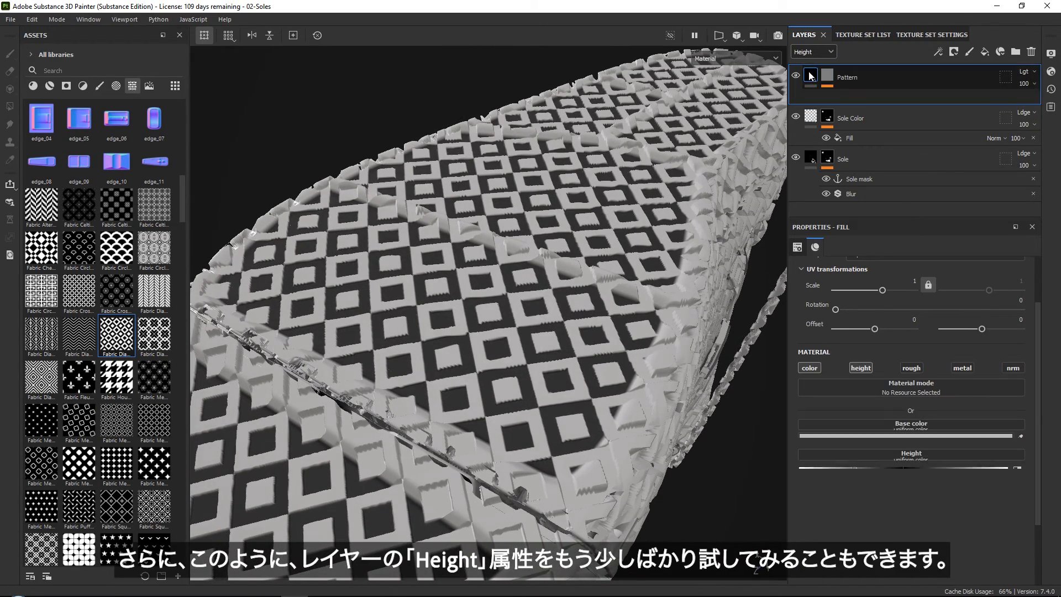
Drag the Pattern layer's Height slider back and forth, settling near -0.05
left_click_drag(900, 494, 825, 494)
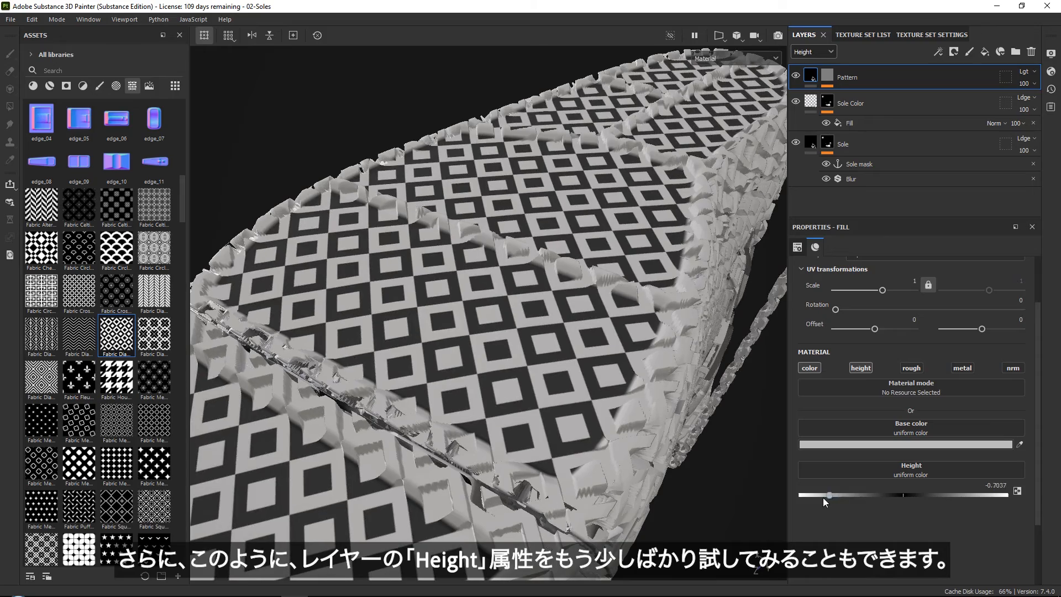
left_click_drag(829, 495, 900, 494)
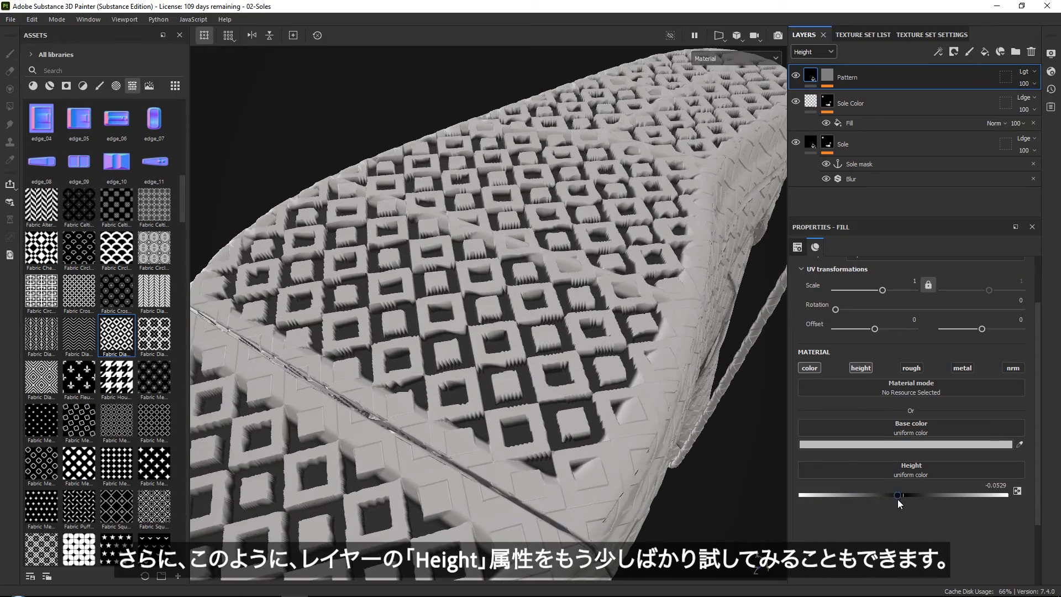
left_click_drag(898, 495, 889, 494)
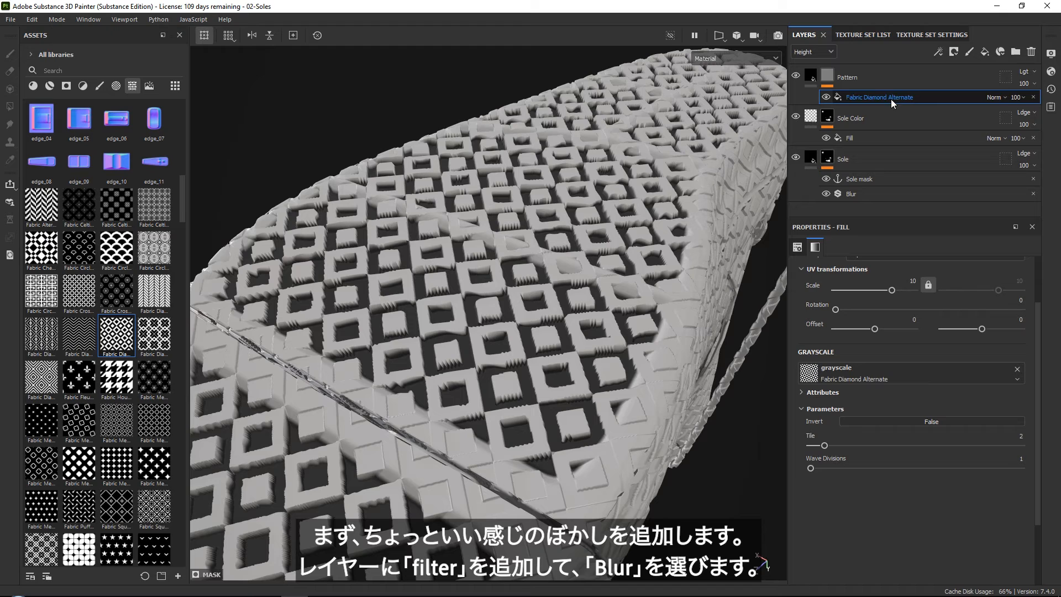
Add a Blur filter to the Pattern layer and adjust its Blur Intensity
left_click(938, 52)
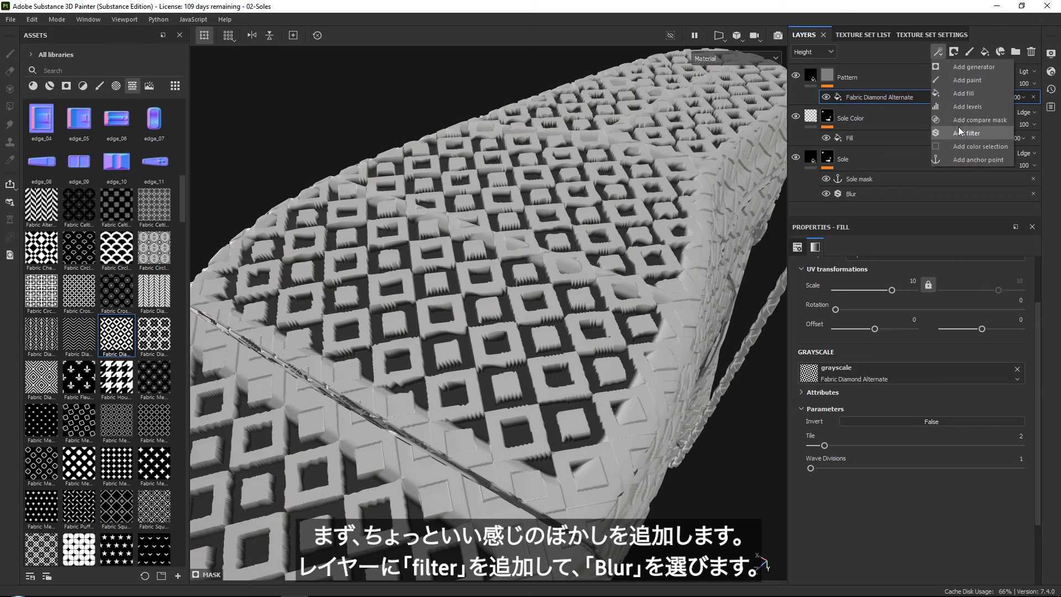
left_click(968, 133)
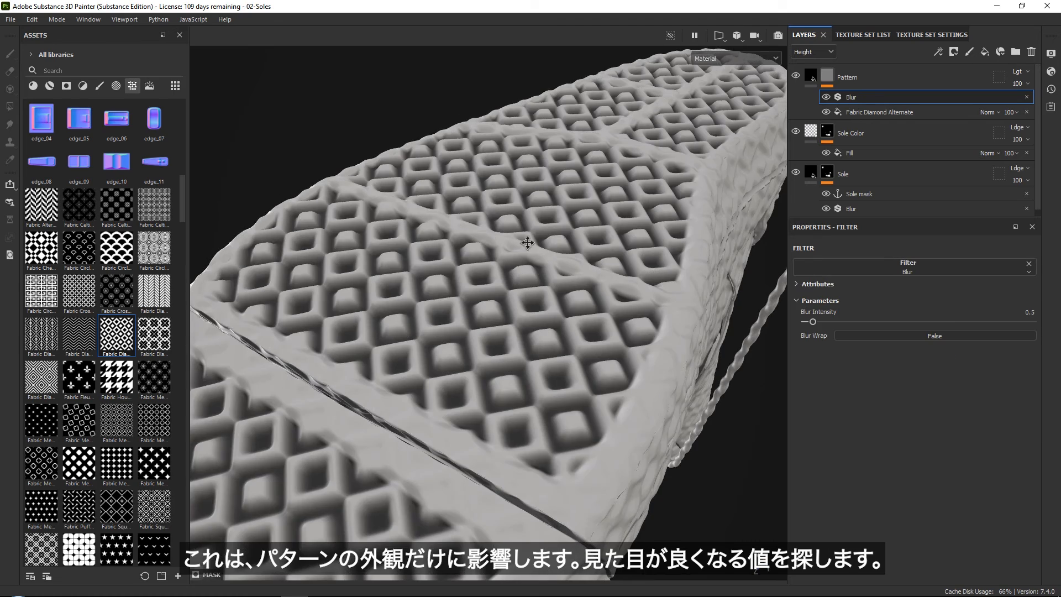
left_click_drag(805, 322, 799, 322)
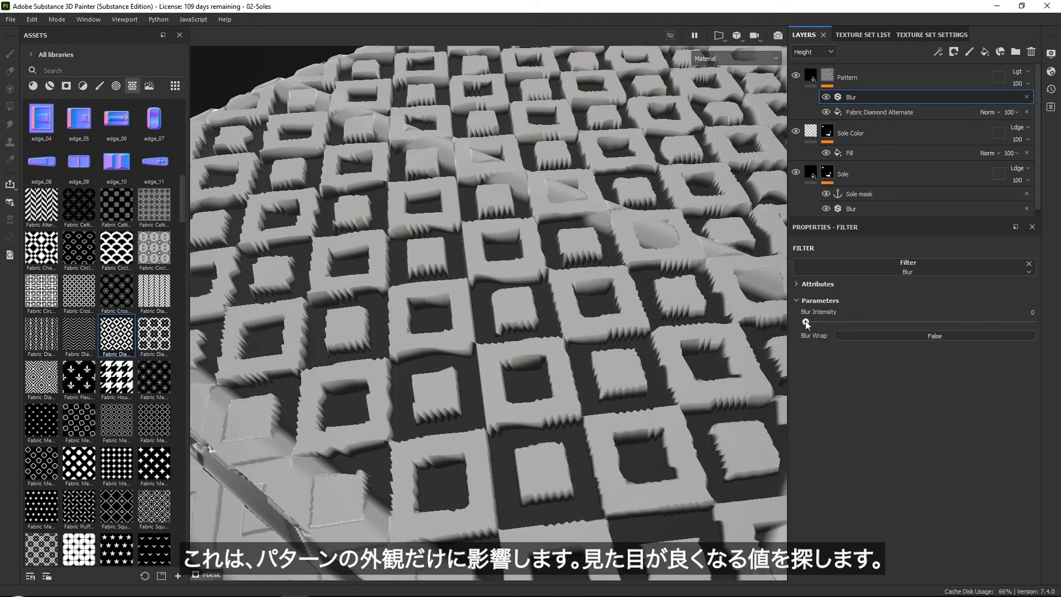
left_click_drag(807, 323, 816, 322)
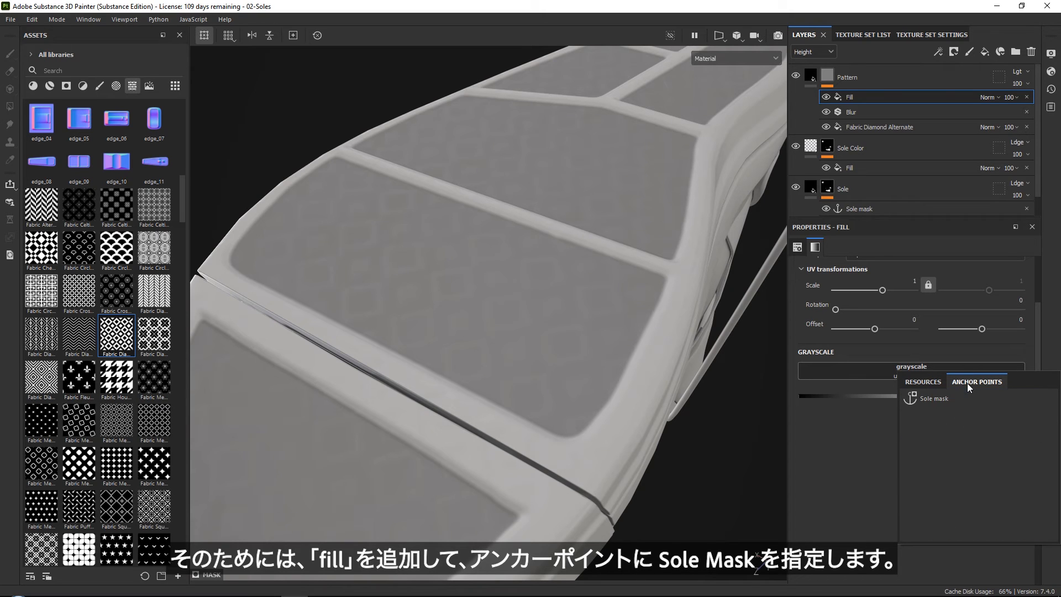
Anchor the Pattern mask fill to Sole mask with a multiply-style blend mode
left_click(932, 398)
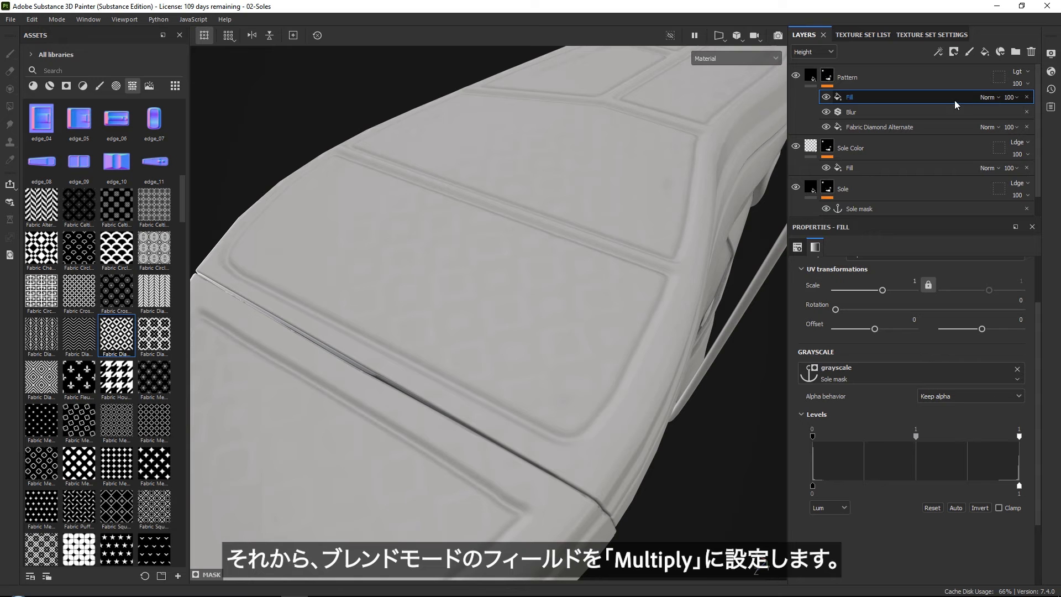
left_click(988, 97)
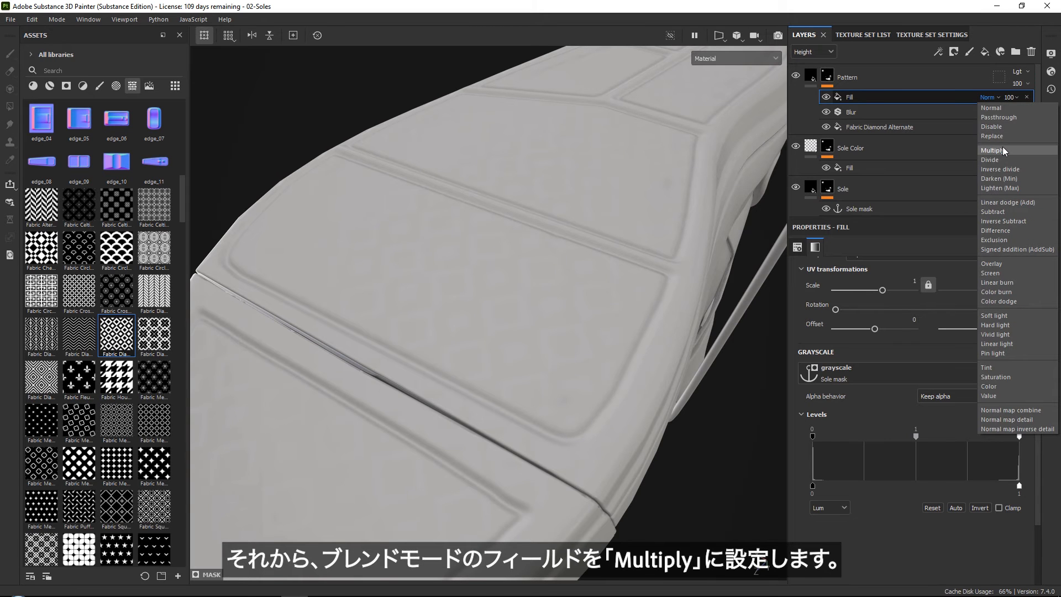
left_click(995, 150)
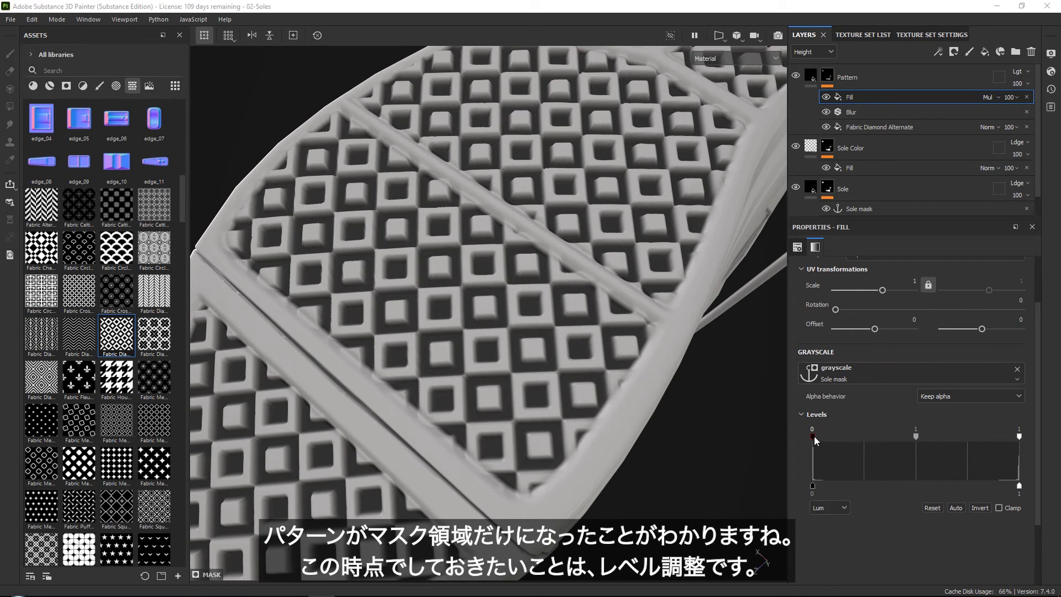
Raise and fine-tune the mask fill's Levels handles for cleaner pattern edges
left_click_drag(811, 437, 874, 438)
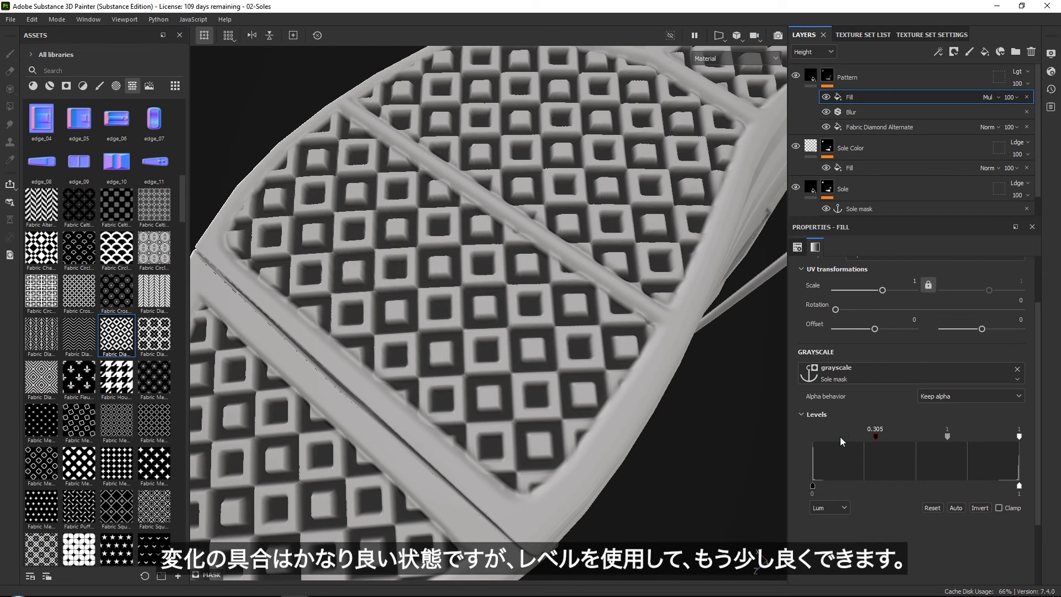
left_click_drag(873, 437, 842, 443)
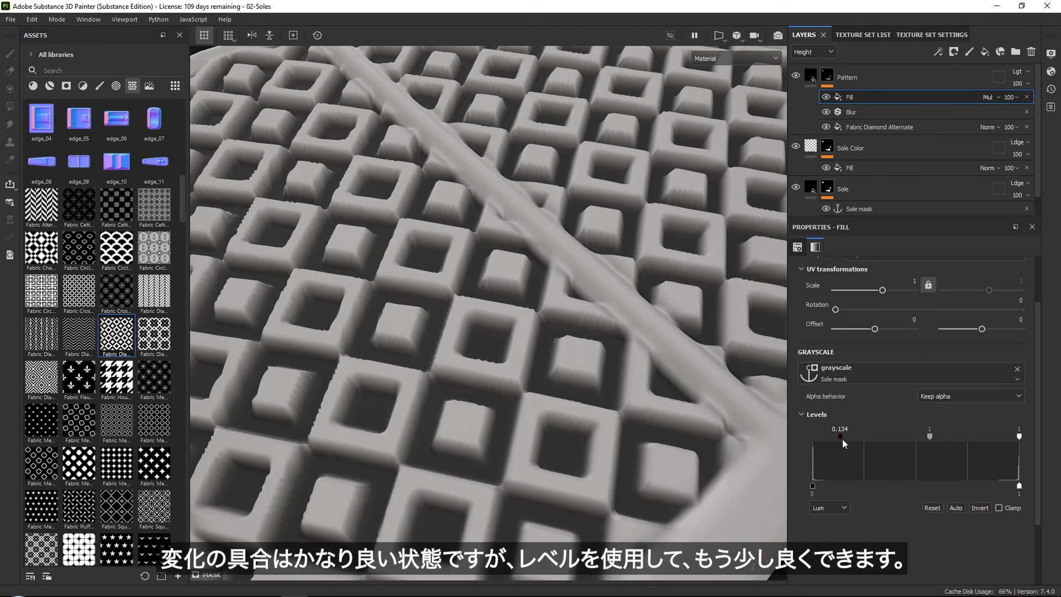
left_click_drag(840, 437, 892, 437)
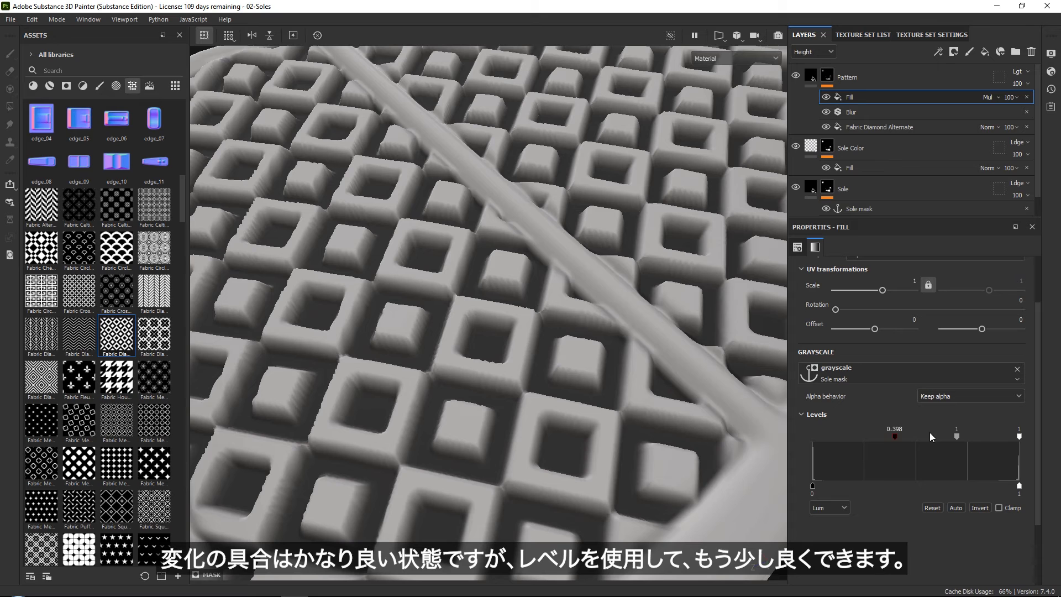
left_click_drag(893, 437, 907, 436)
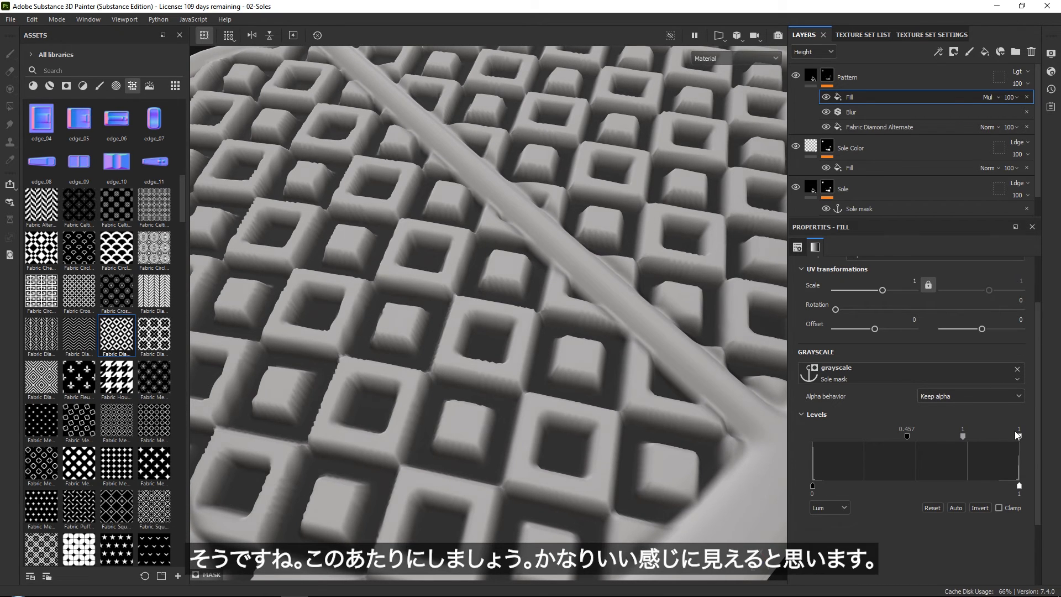
left_click_drag(1018, 436, 1012, 442)
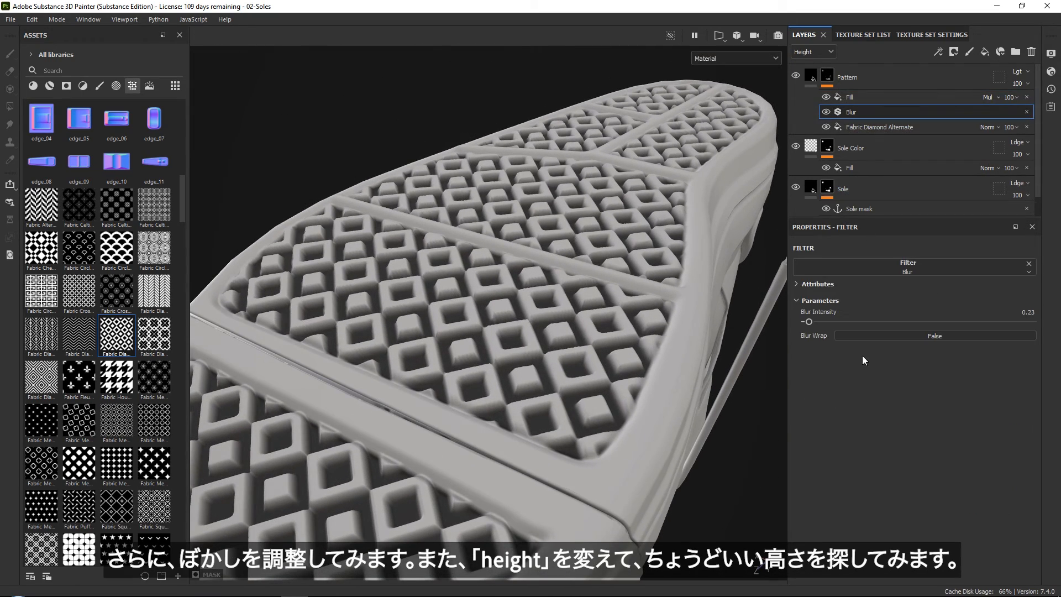
Raise Blur Intensity to about 0.39 and set Pattern Height to about -0.26
left_click_drag(806, 322, 813, 322)
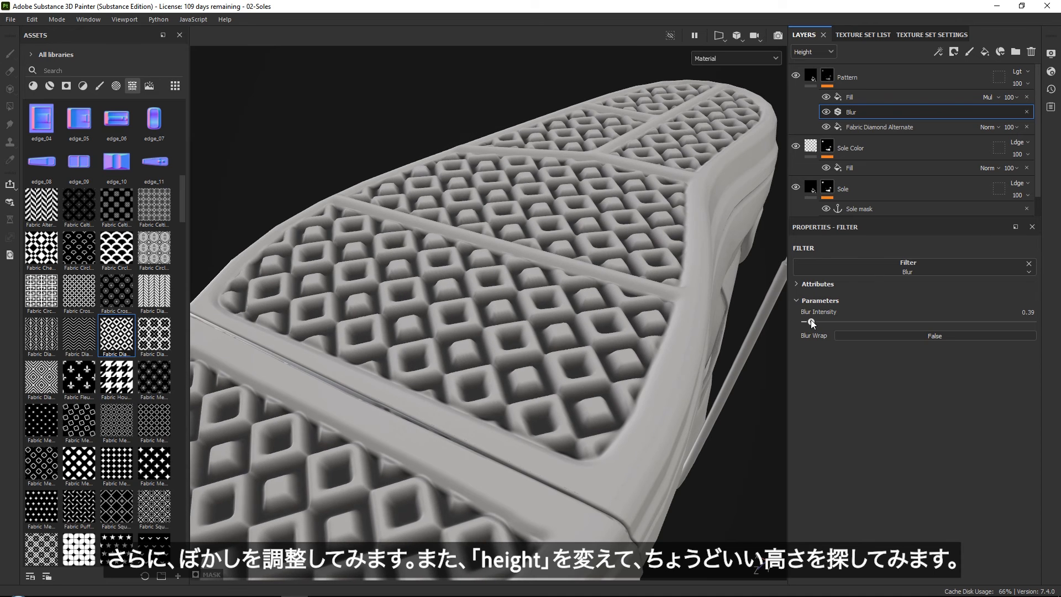
left_click_drag(810, 322, 805, 321)
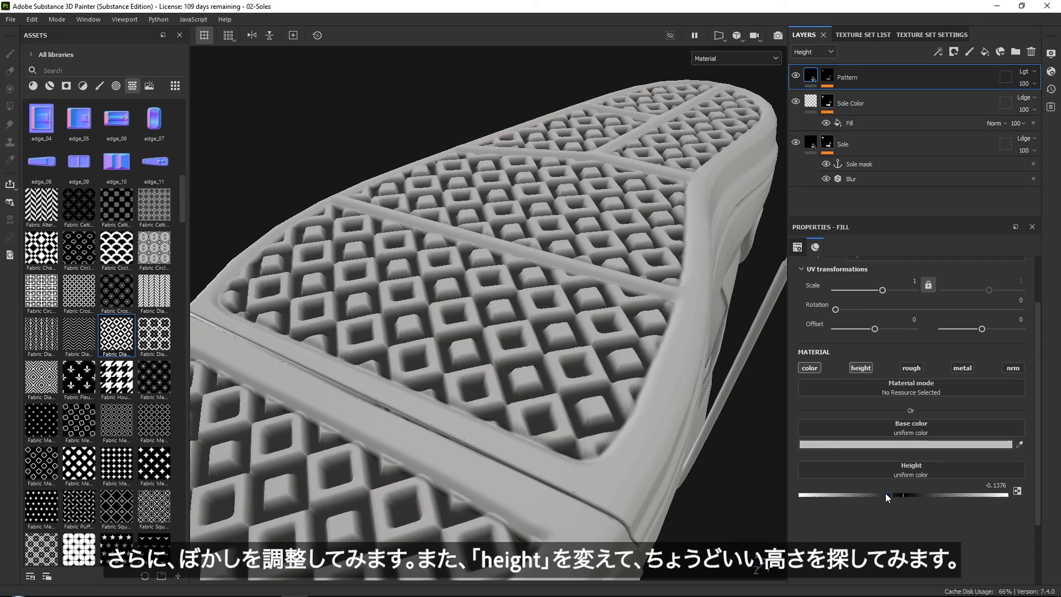
left_click_drag(888, 495, 878, 494)
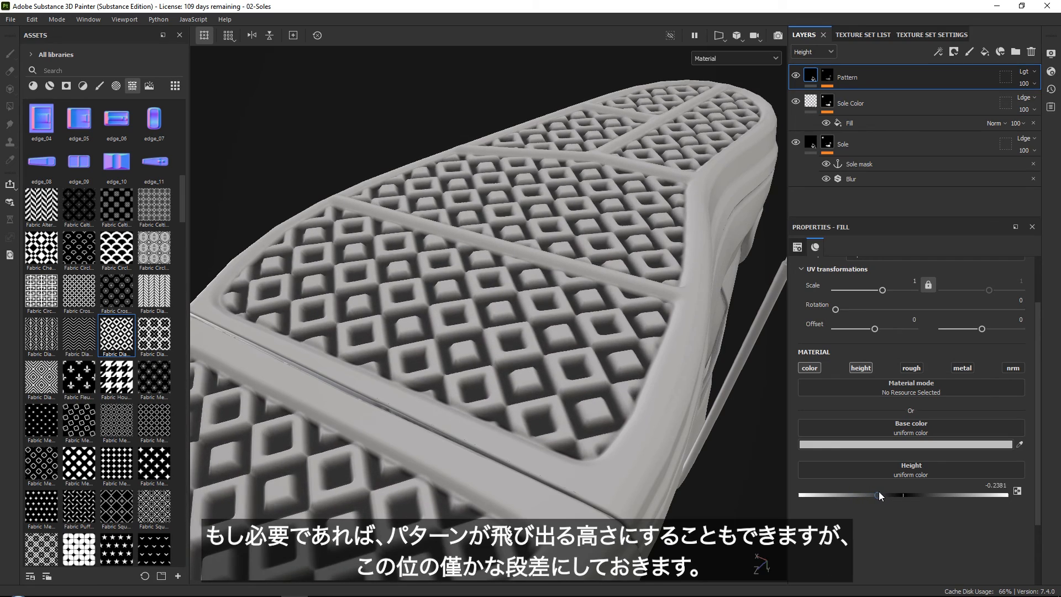
left_click_drag(880, 495, 1004, 495)
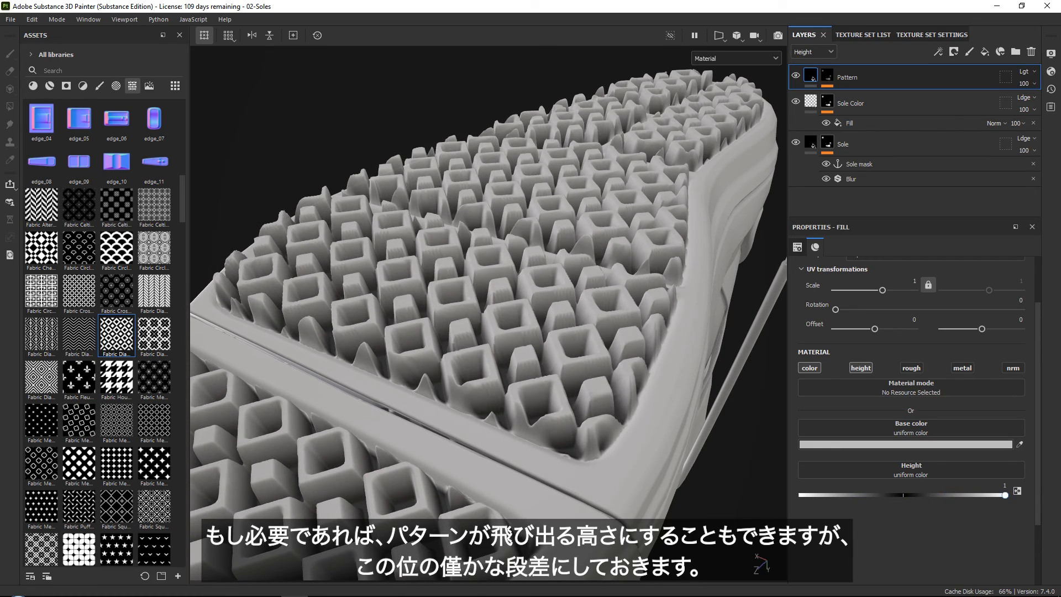
left_click_drag(1004, 495, 871, 495)
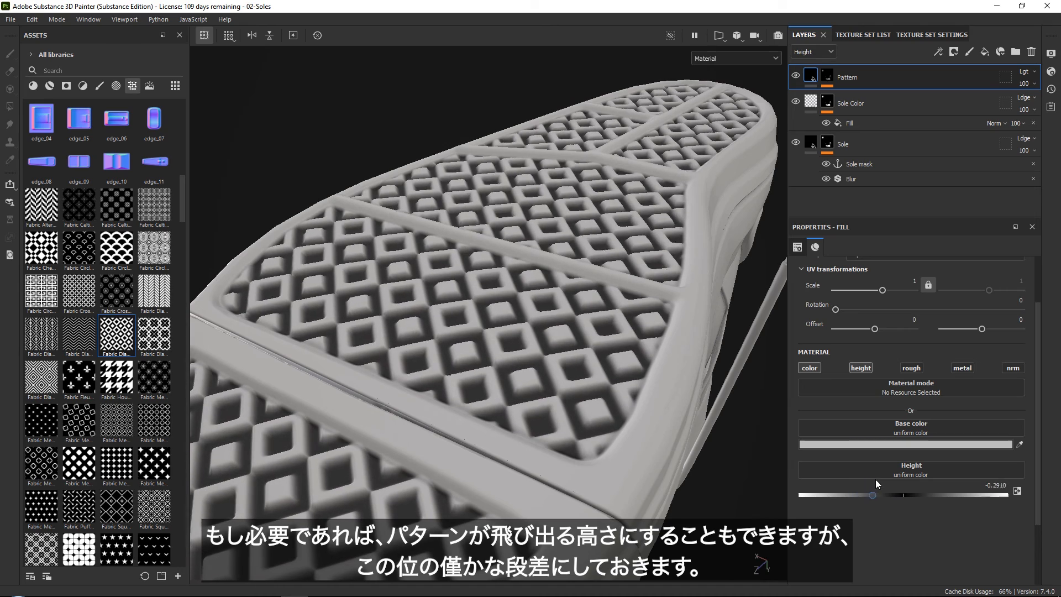
left_click_drag(872, 495, 856, 495)
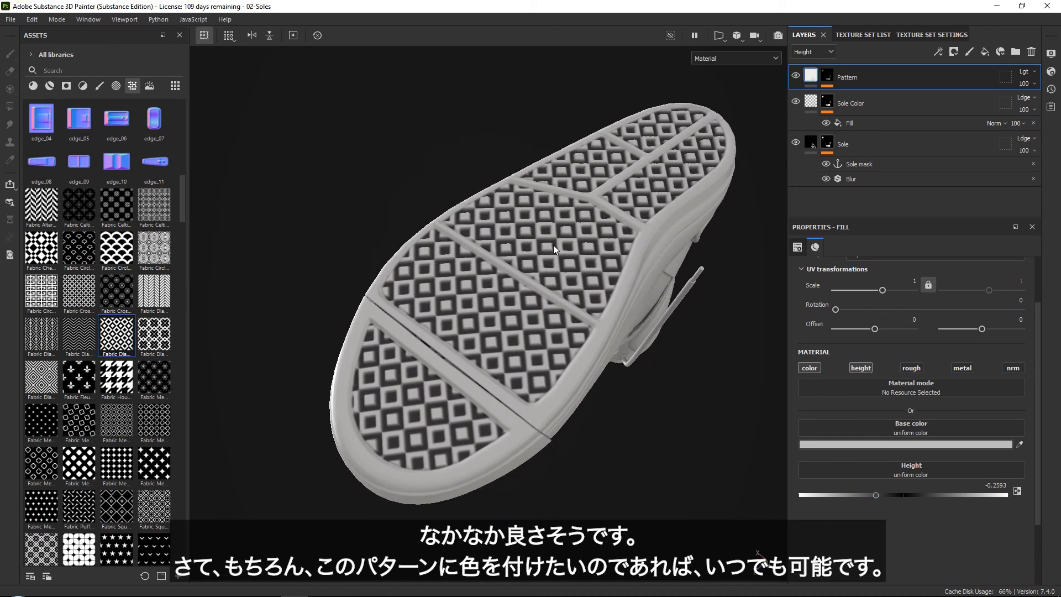
left_click_drag(554, 249, 553, 332)
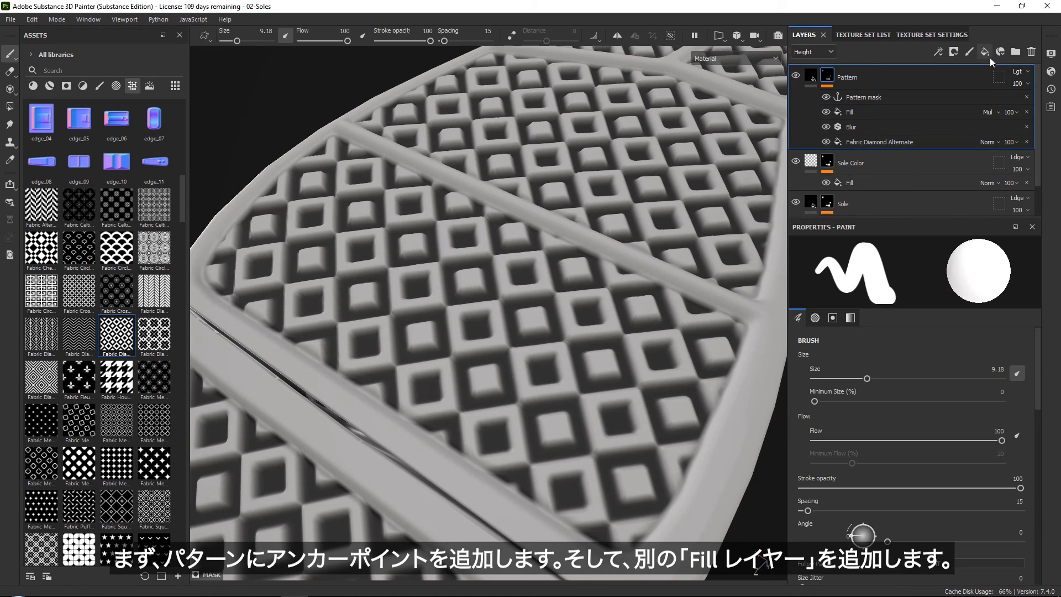
mouse_move(985, 51)
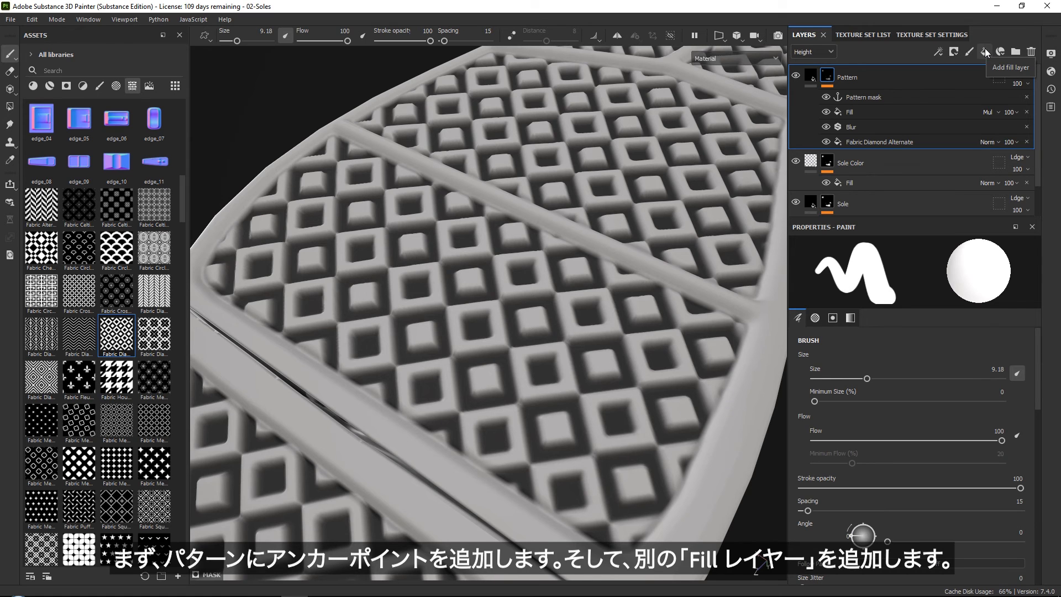
Add a Pattern_Color fill layer with roughness about 0.28 and base color FFB831
left_click(985, 52)
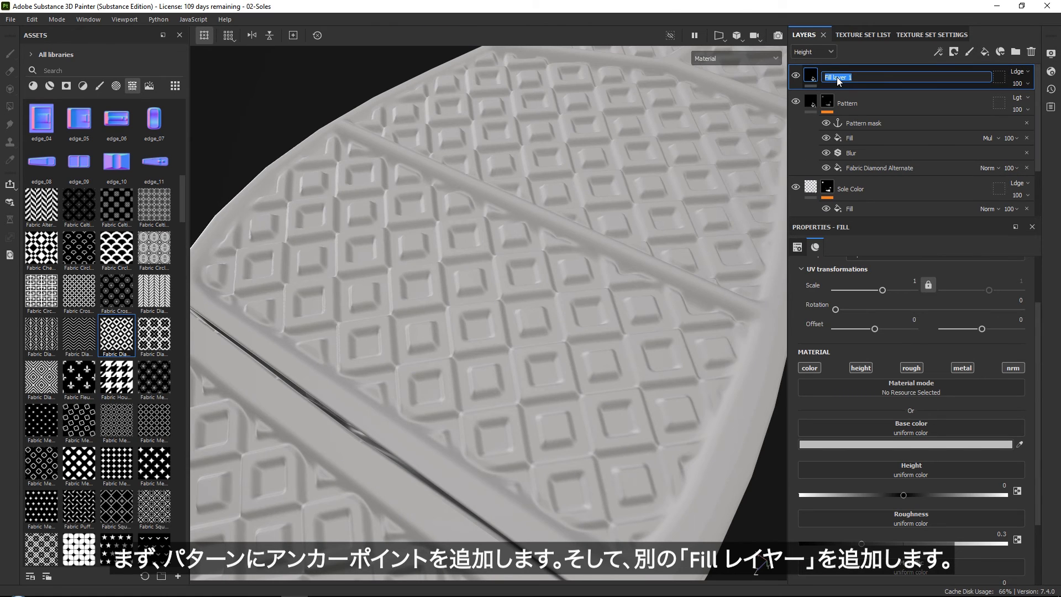
type("Pattern_Color")
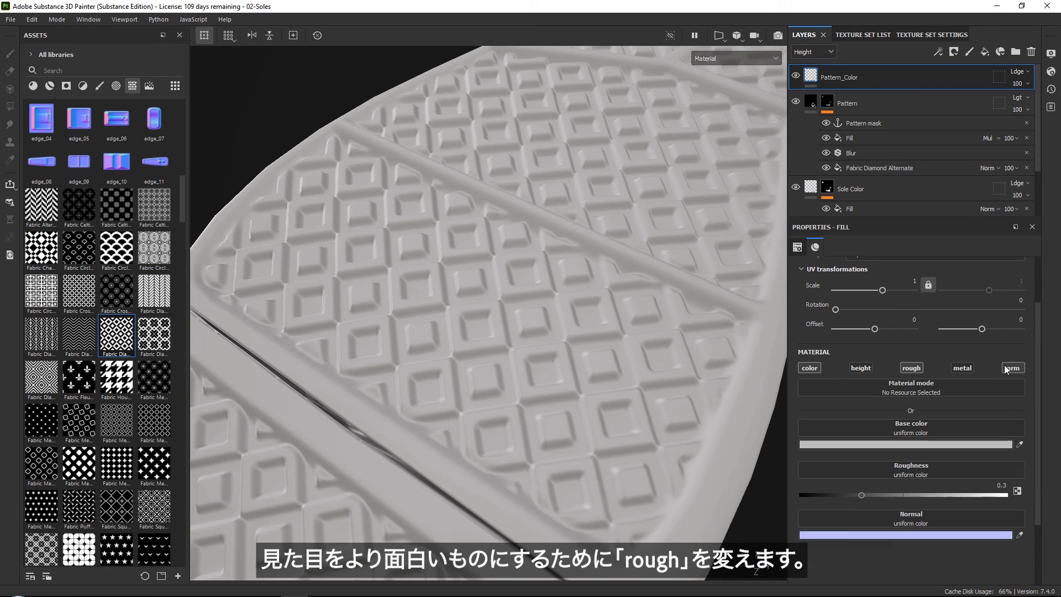
left_click_drag(861, 495, 853, 495)
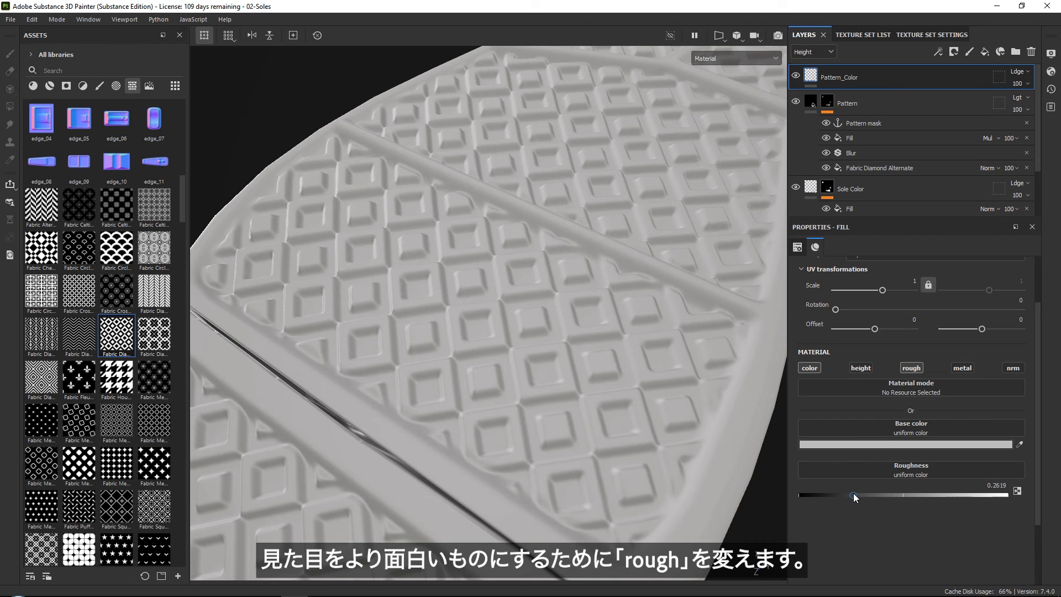
left_click_drag(853, 495, 858, 495)
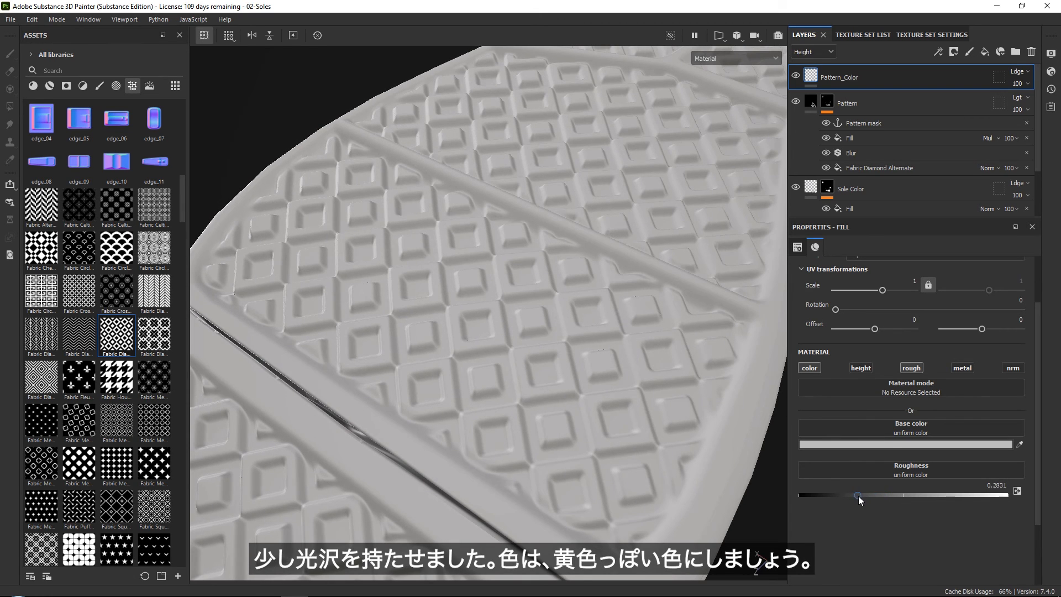
left_click(906, 444)
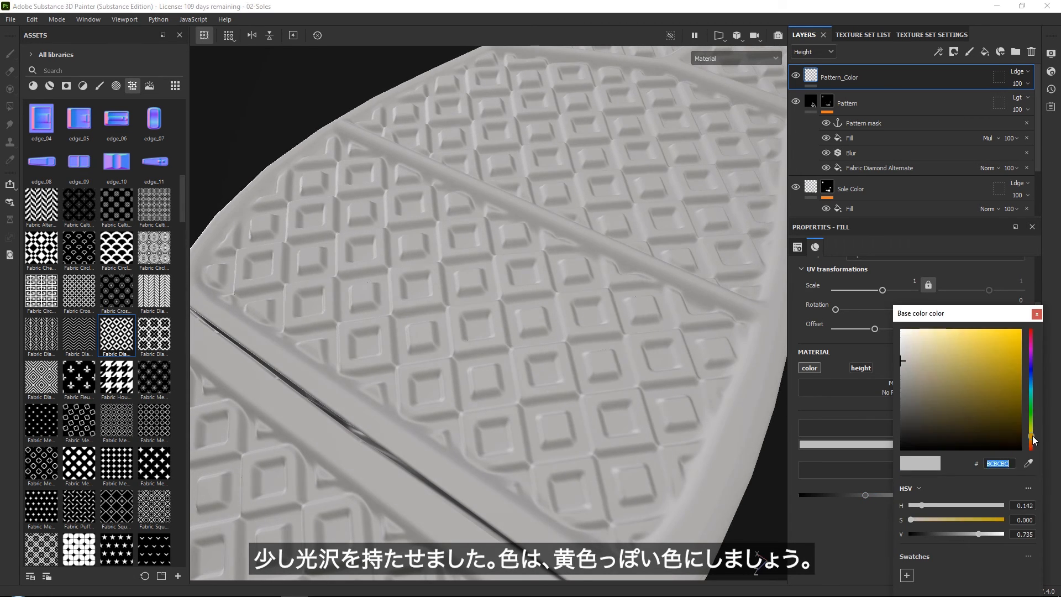
left_click(1008, 329)
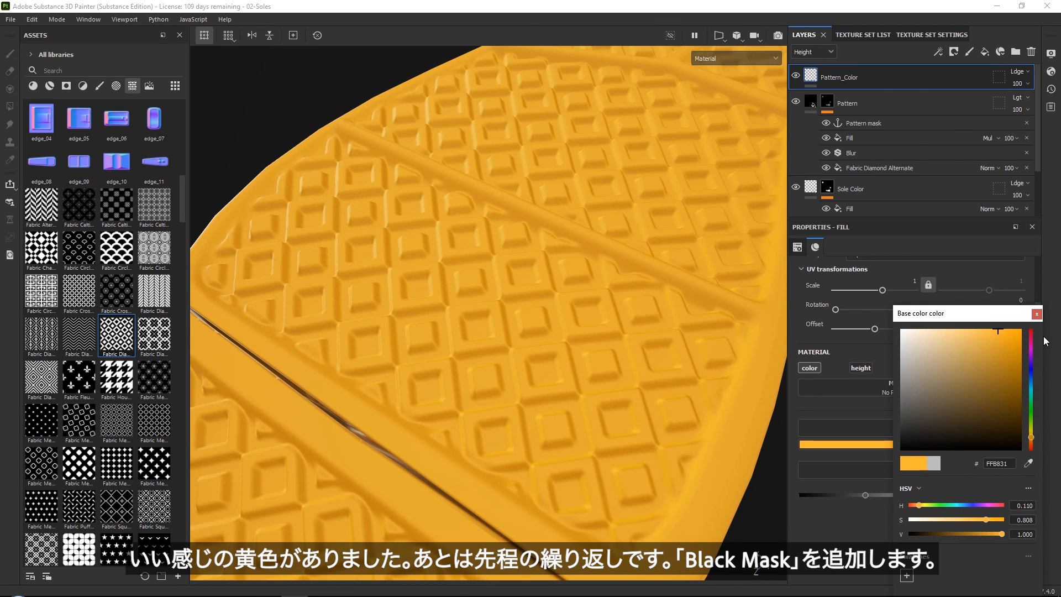
left_click(954, 52)
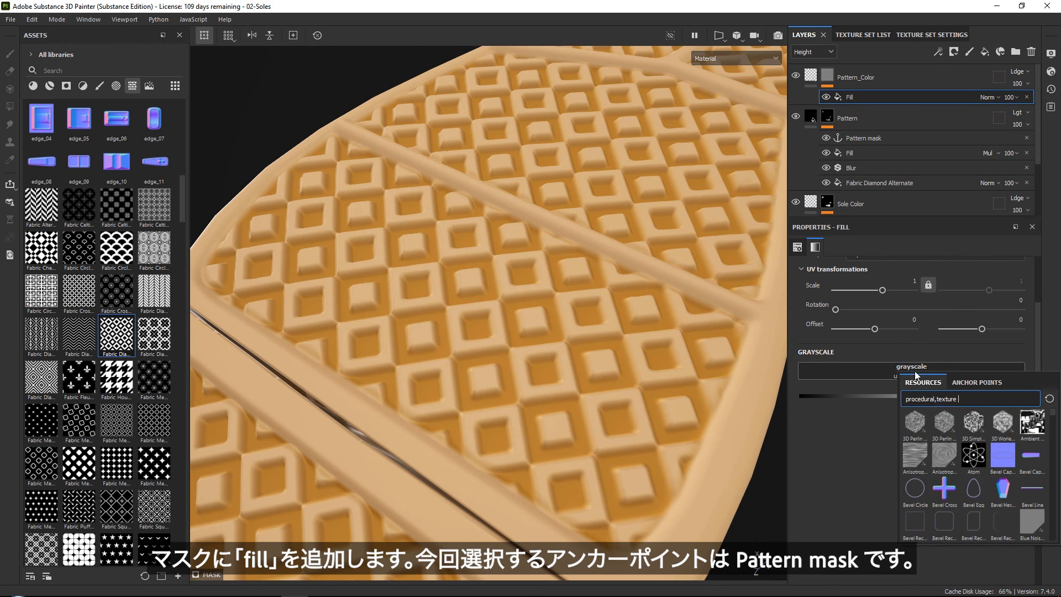
Drive Pattern_Color's mask fill with the Pattern mask anchor and tighten its Levels
left_click(977, 383)
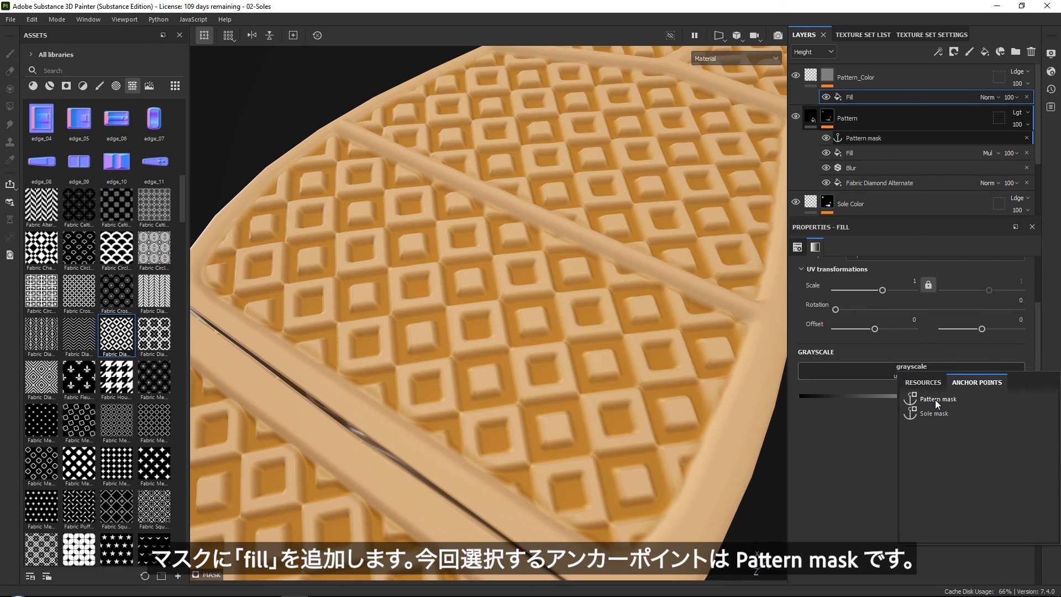
left_click(937, 398)
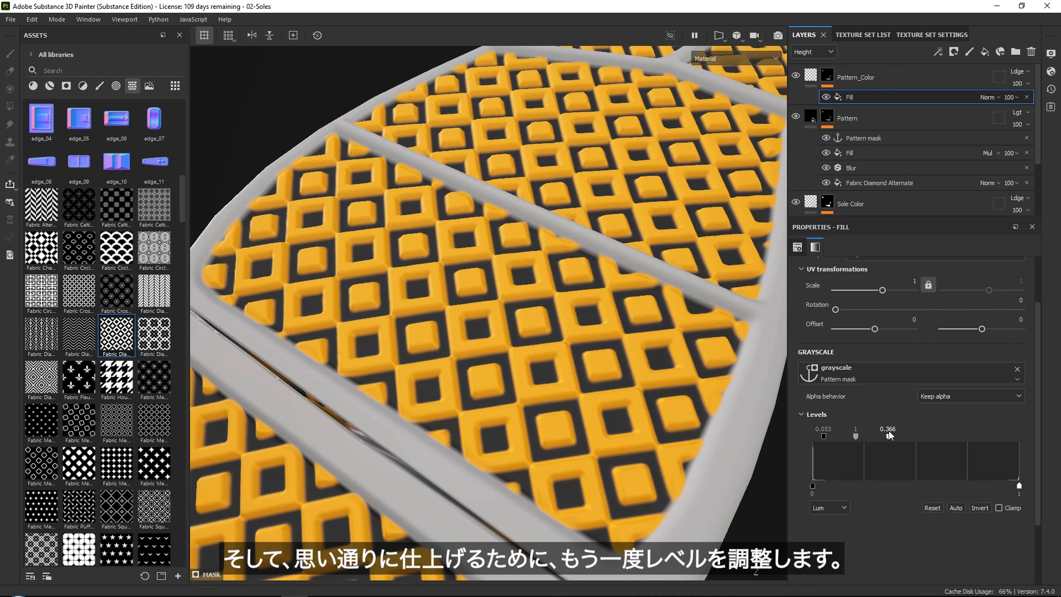
left_click_drag(823, 437, 844, 436)
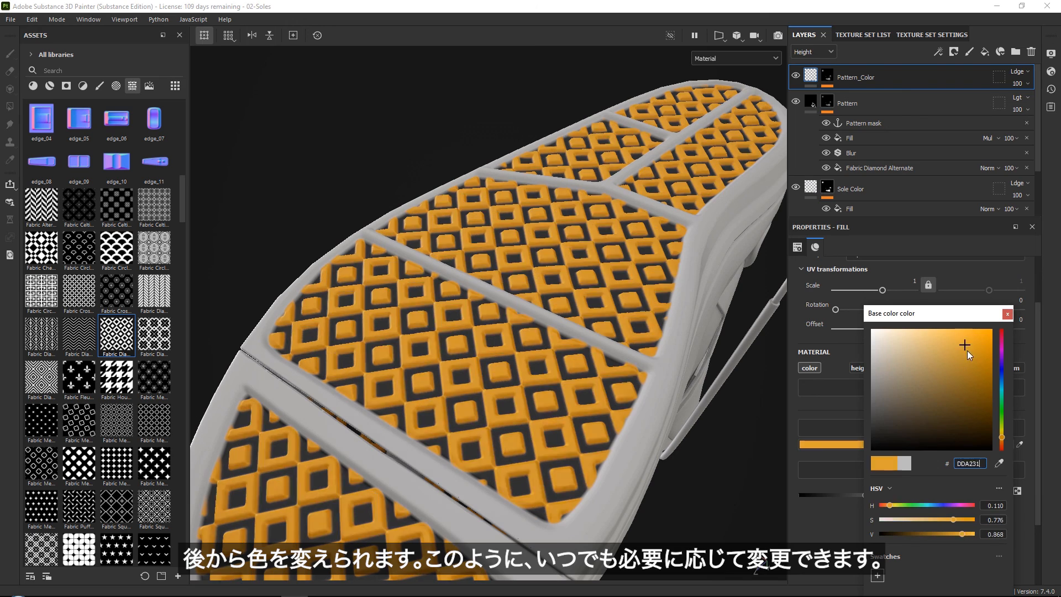
Try pink on Pattern_Color, return to orange, and orbit to view the sole
left_click(964, 337)
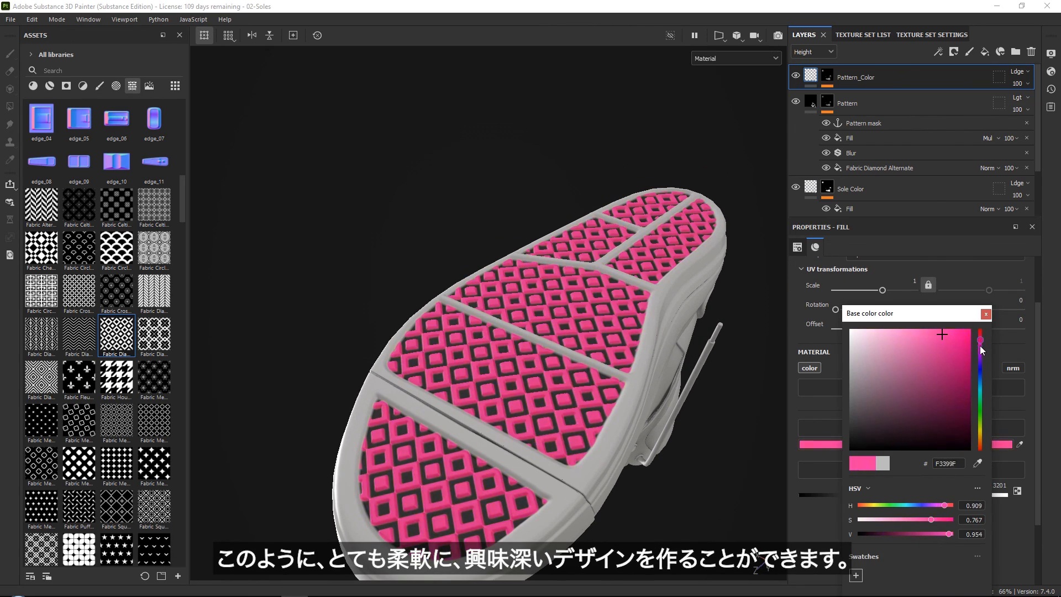
left_click_drag(979, 338, 980, 440)
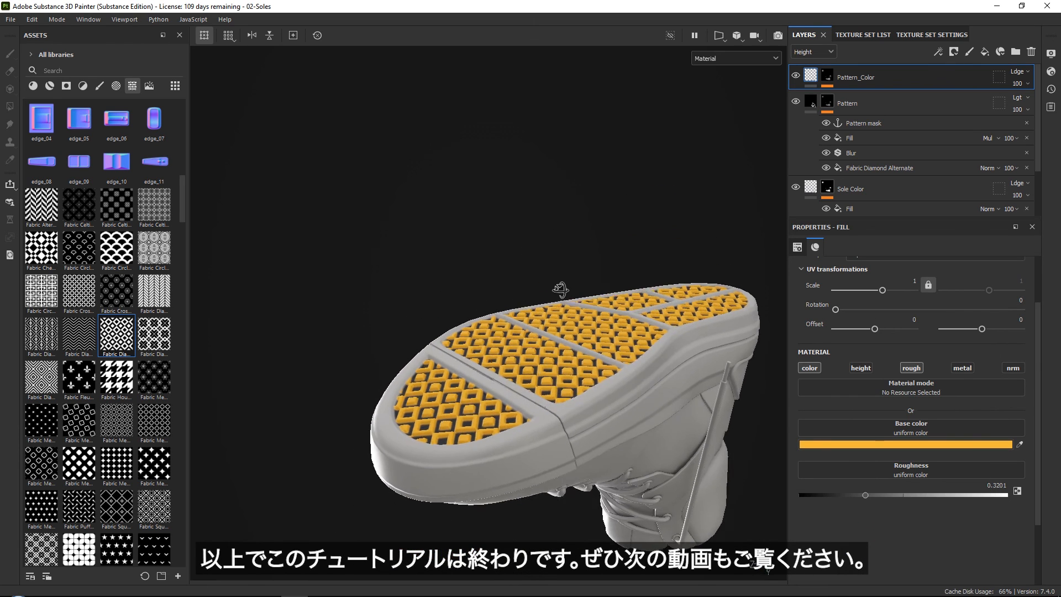
left_click_drag(561, 292, 666, 307)
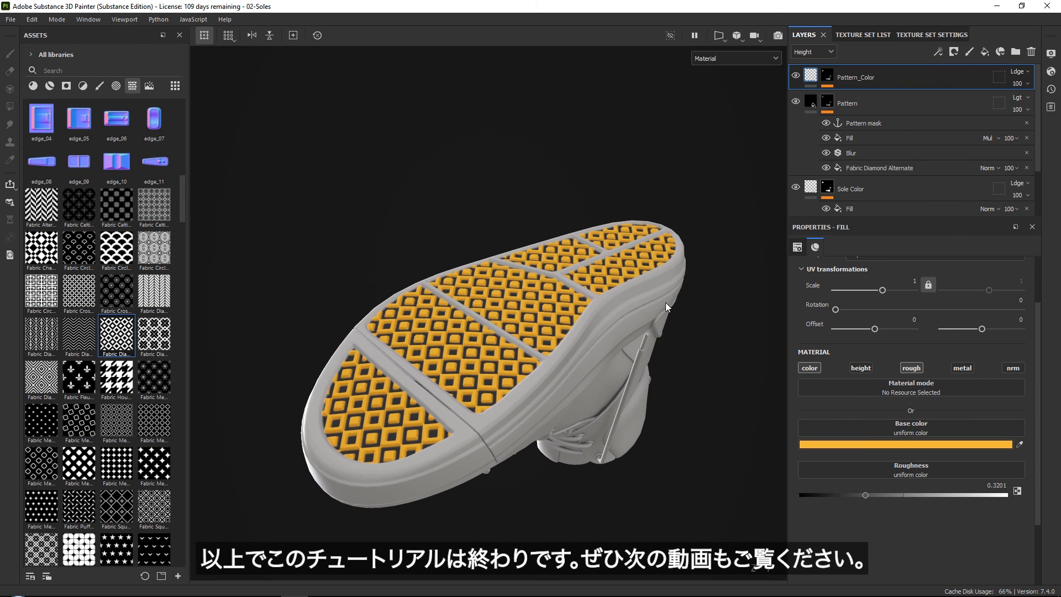